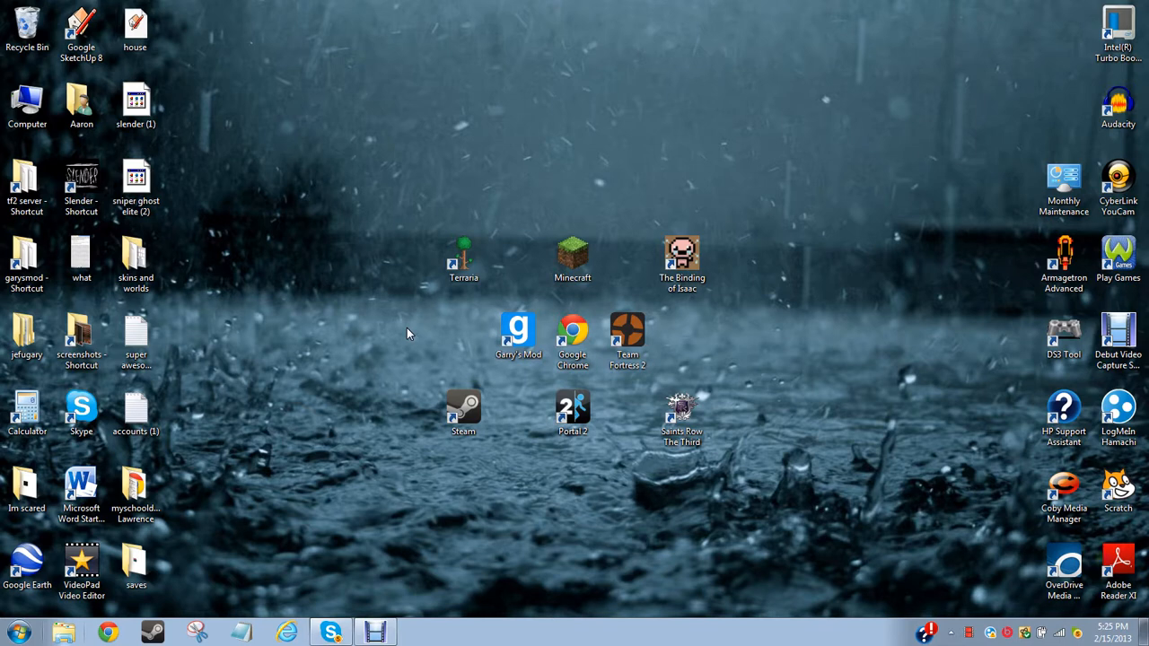
mouse_move(19, 377)
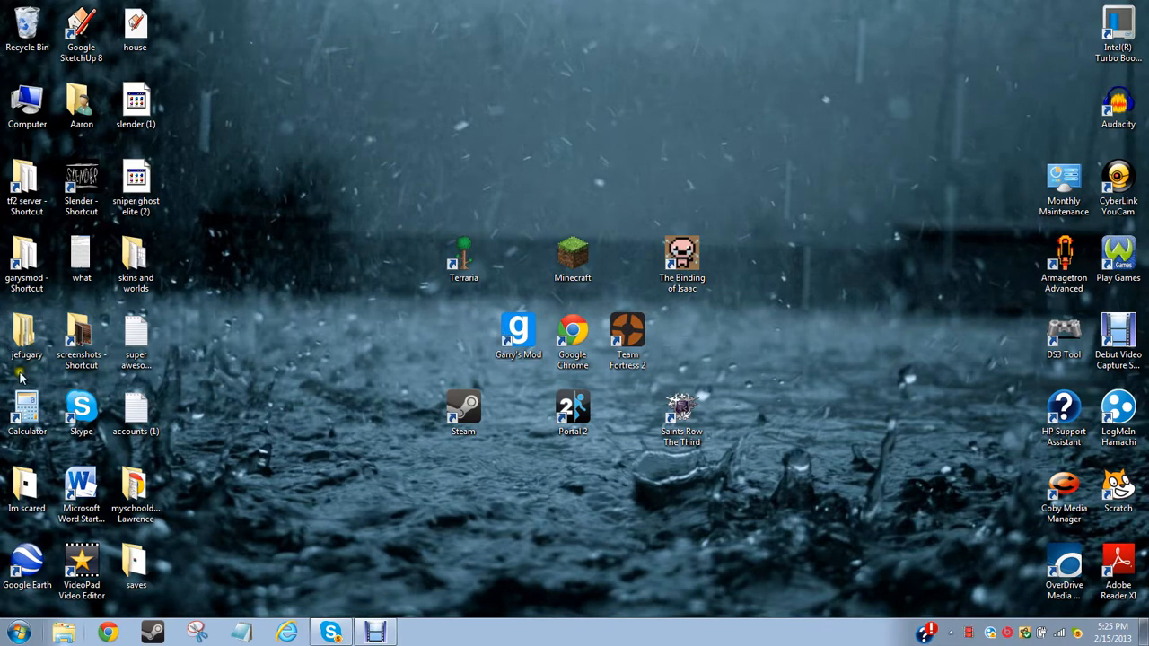
- Navigate from the garrysmod server shortcut through orangebox into its garrysmod folder
click(82, 251)
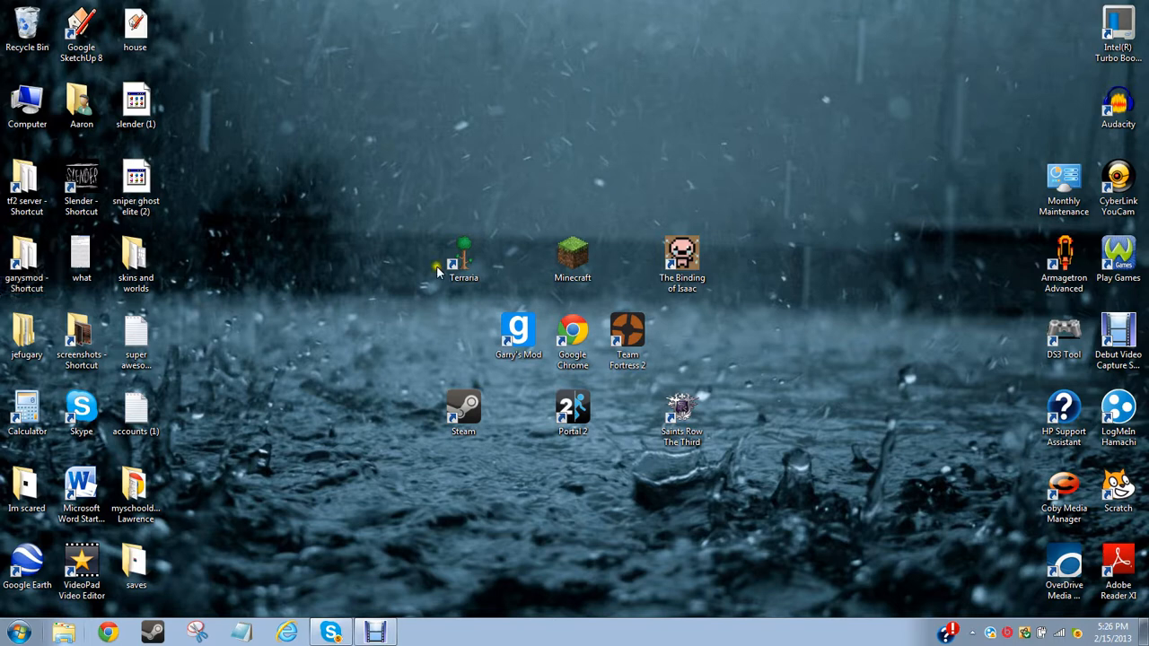
click(27, 254)
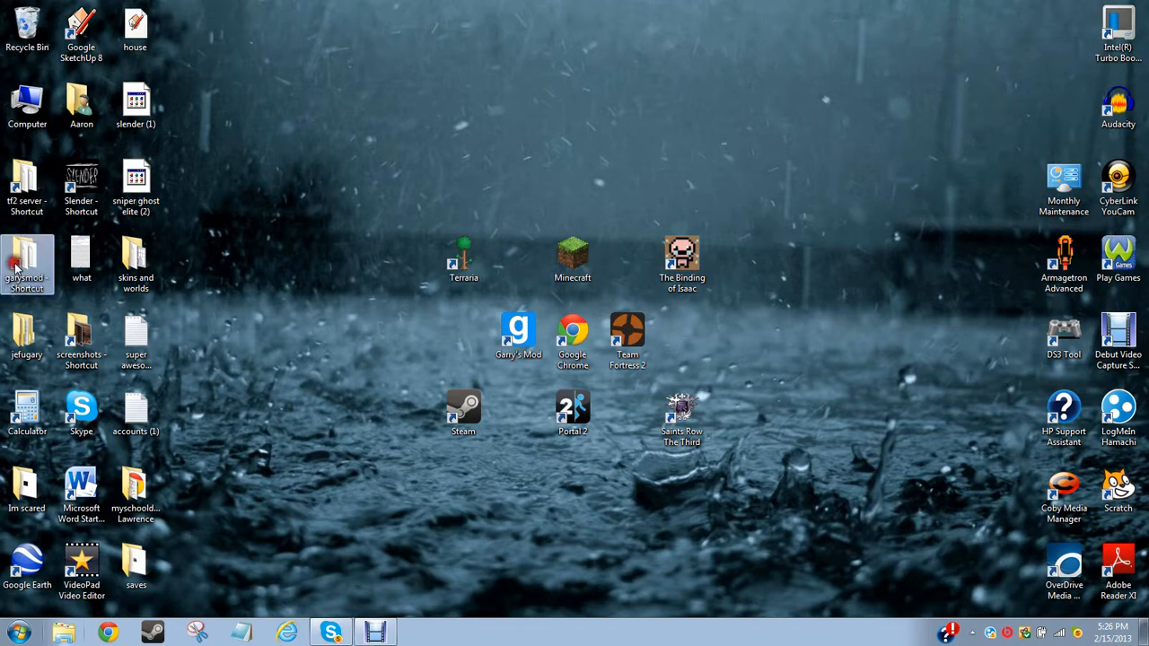
double_click(27, 260)
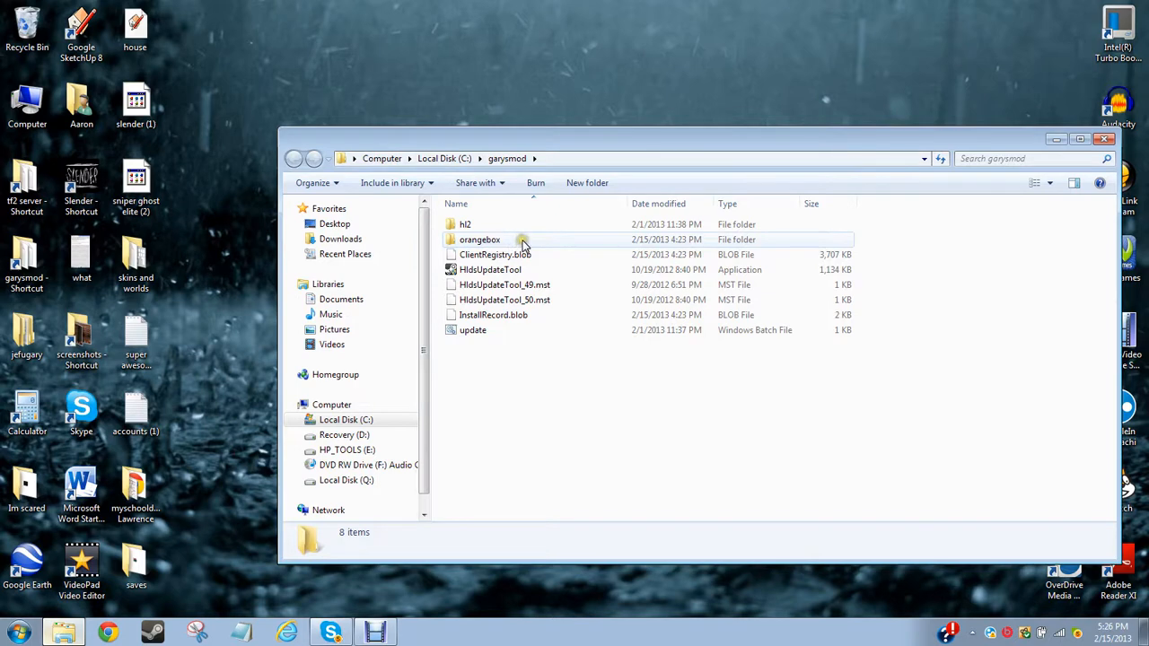
double_click(479, 241)
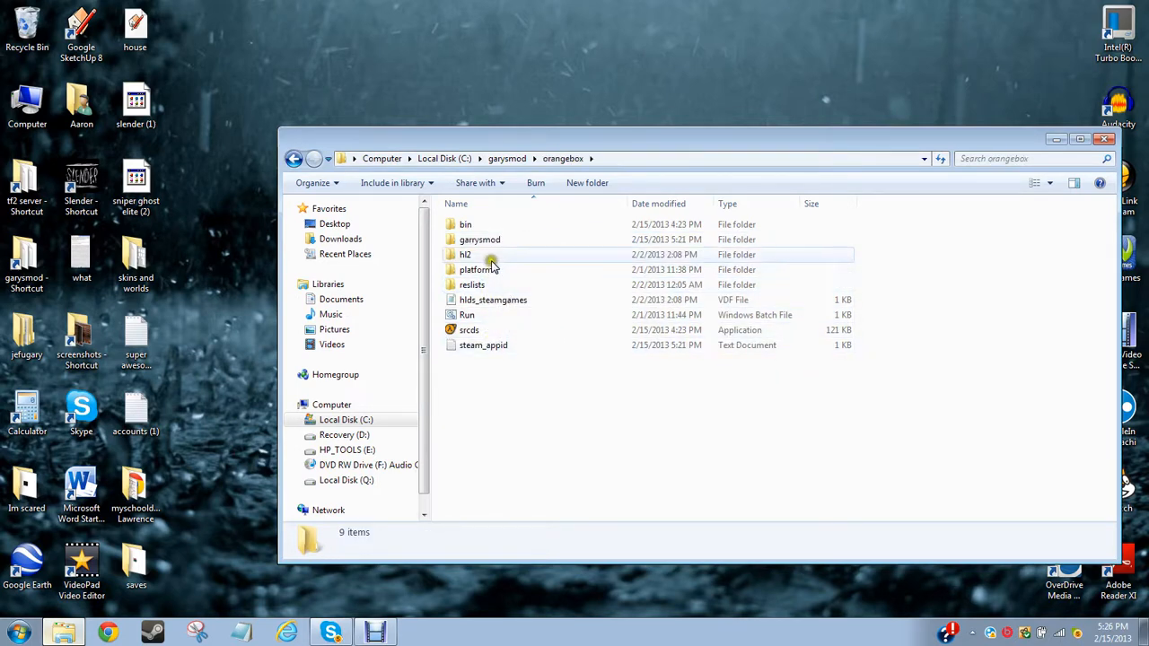
double_click(479, 240)
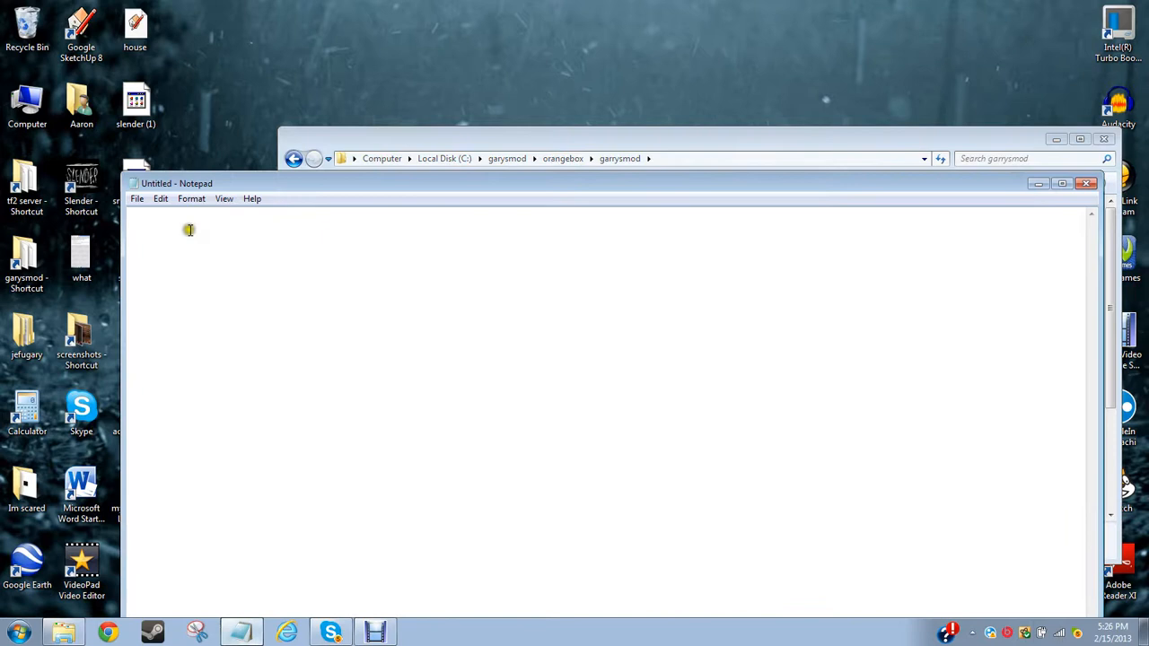
mouse_move(137, 198)
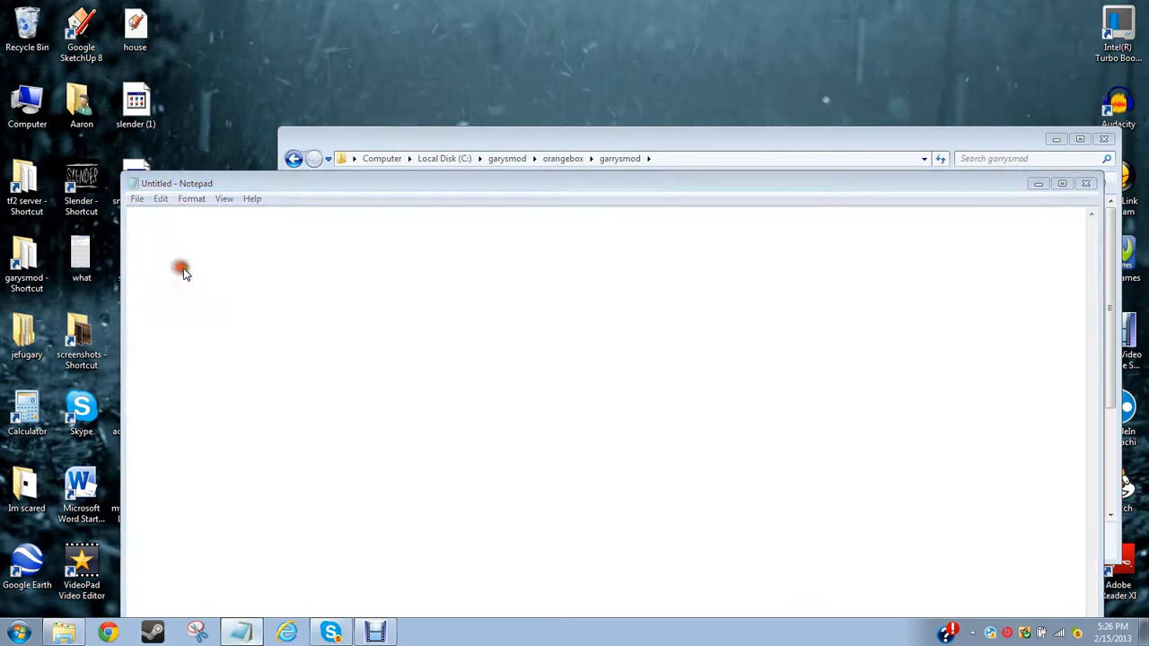
- Save the blank note as workshop.vdf with the All Files type into the garrysmod folder
click(136, 197)
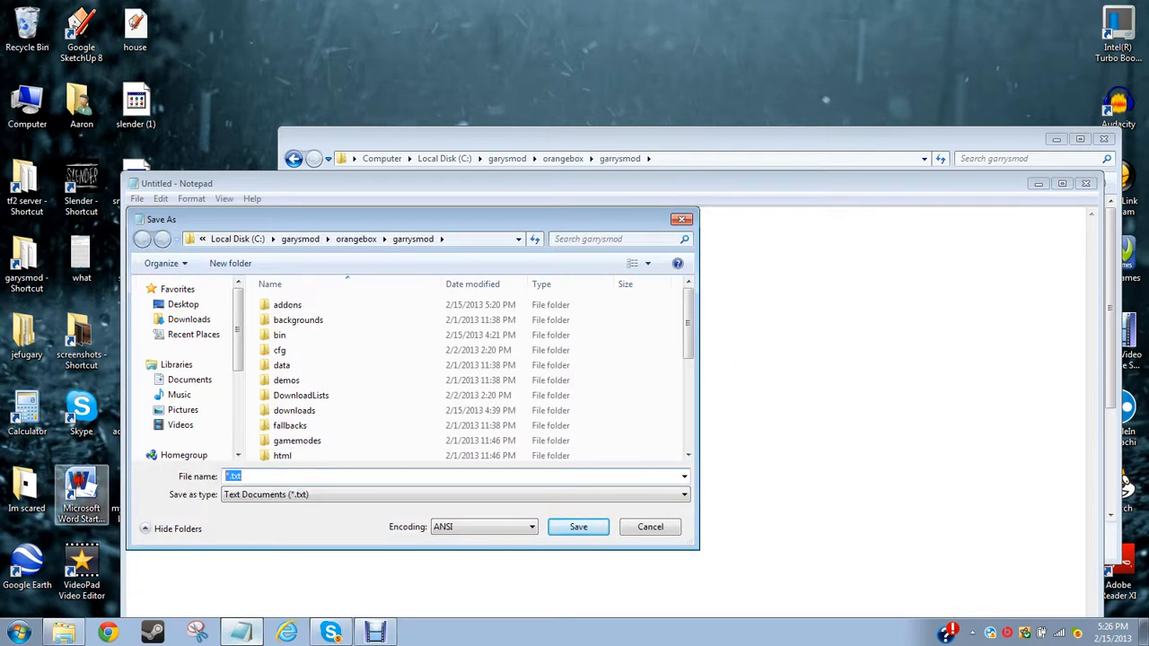
text(workshop.vdf)
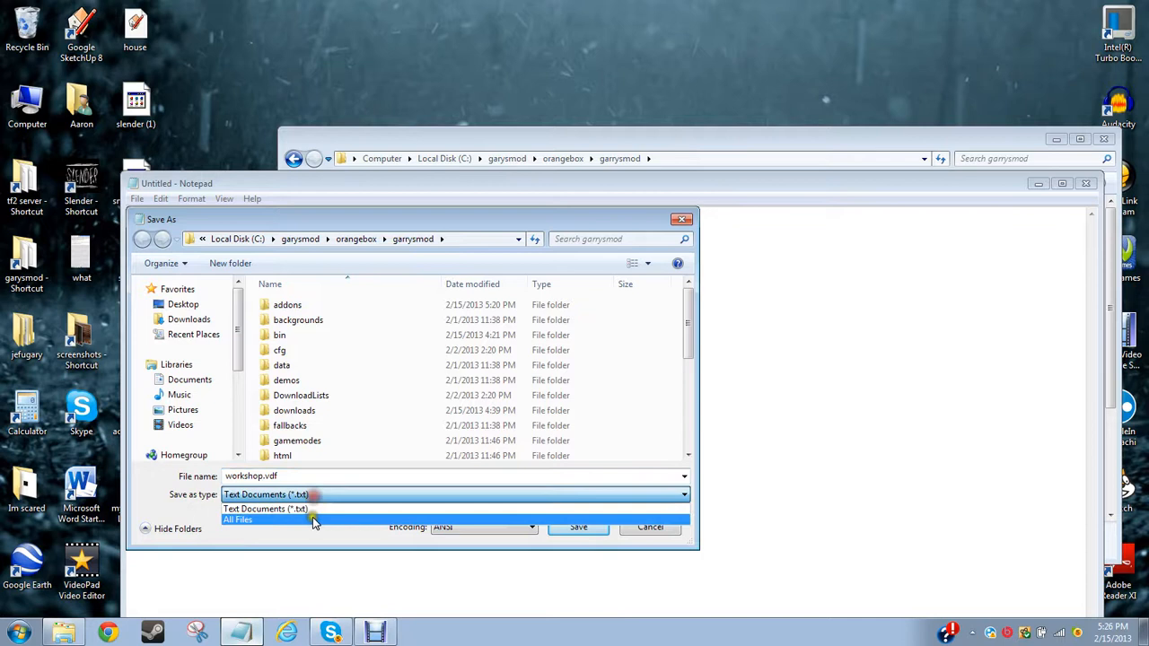
click(237, 521)
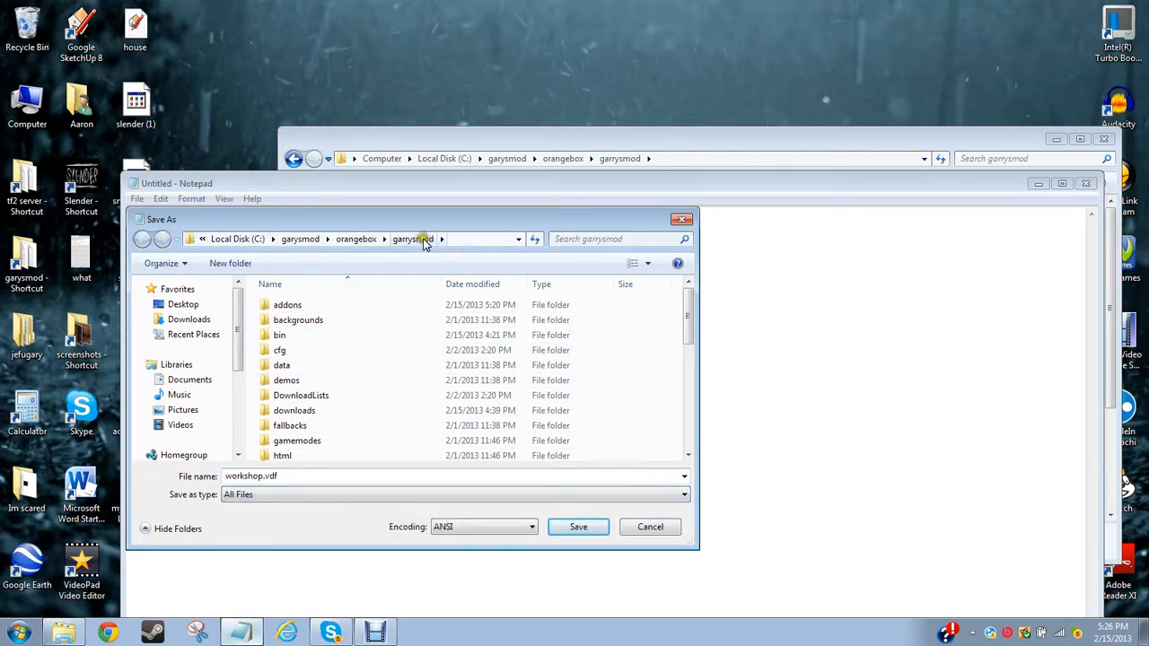
mouse_move(398, 215)
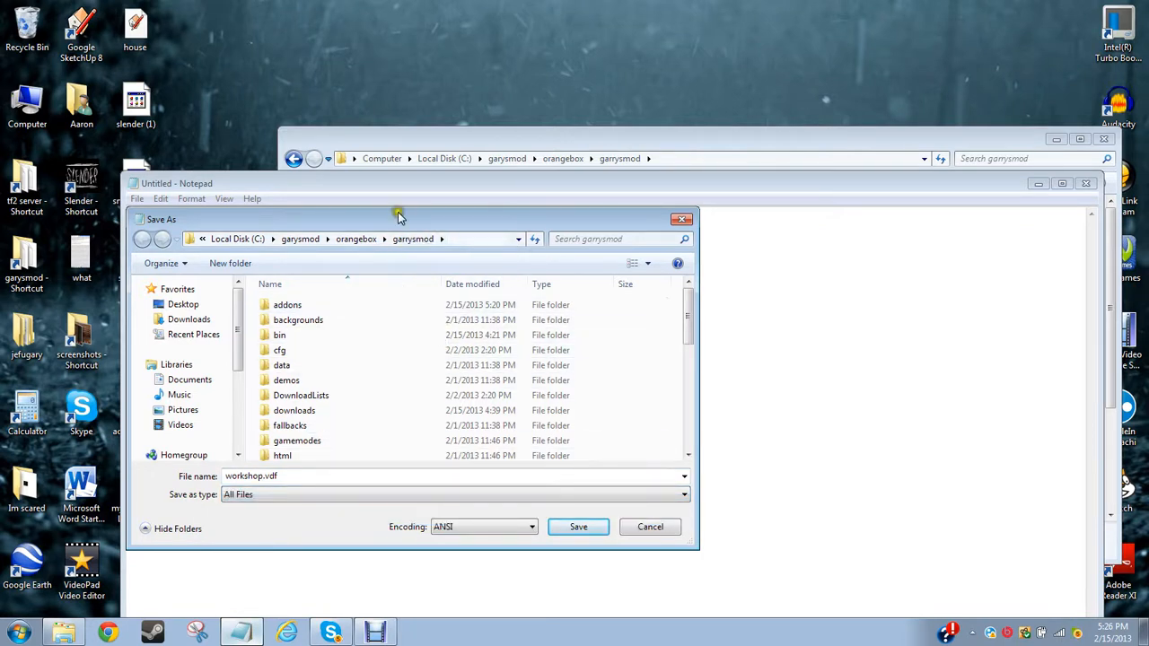
- Load workshop.vdf in Notepad, showing its addons list of six IDs
scroll(down, 3)
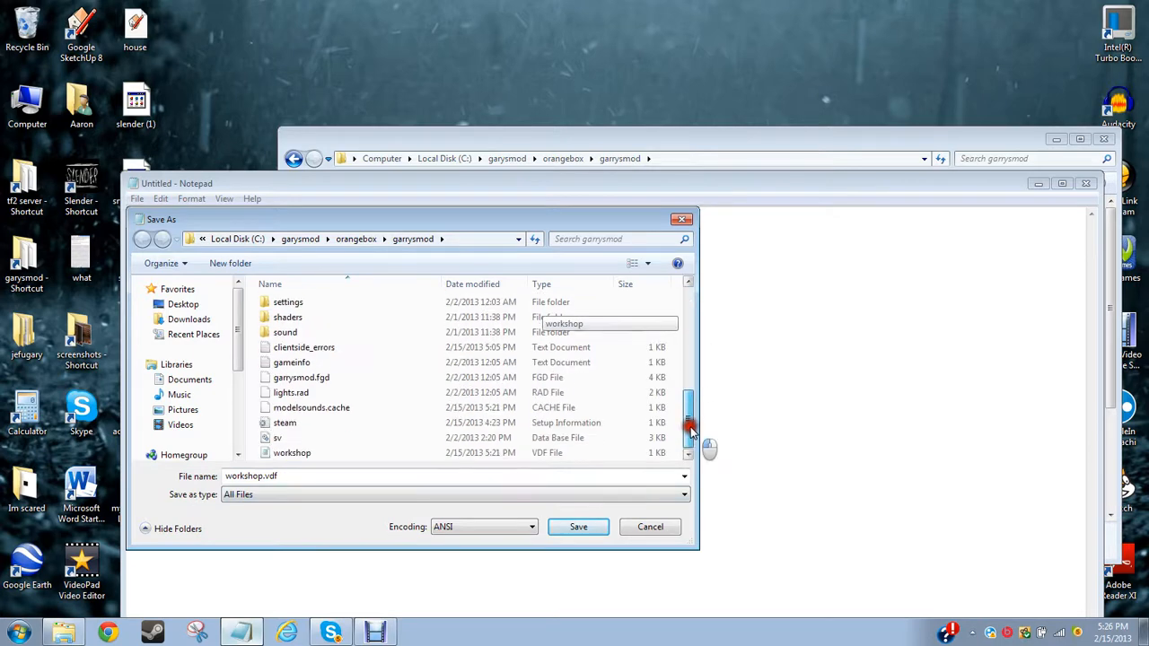
click(650, 528)
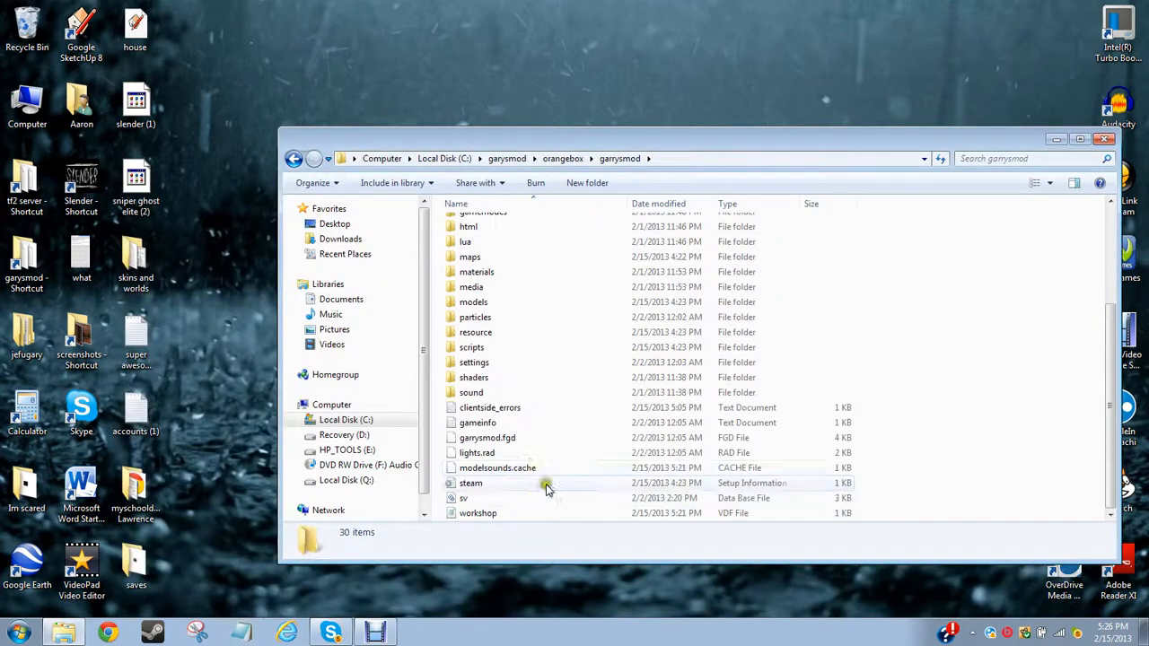
click(477, 513)
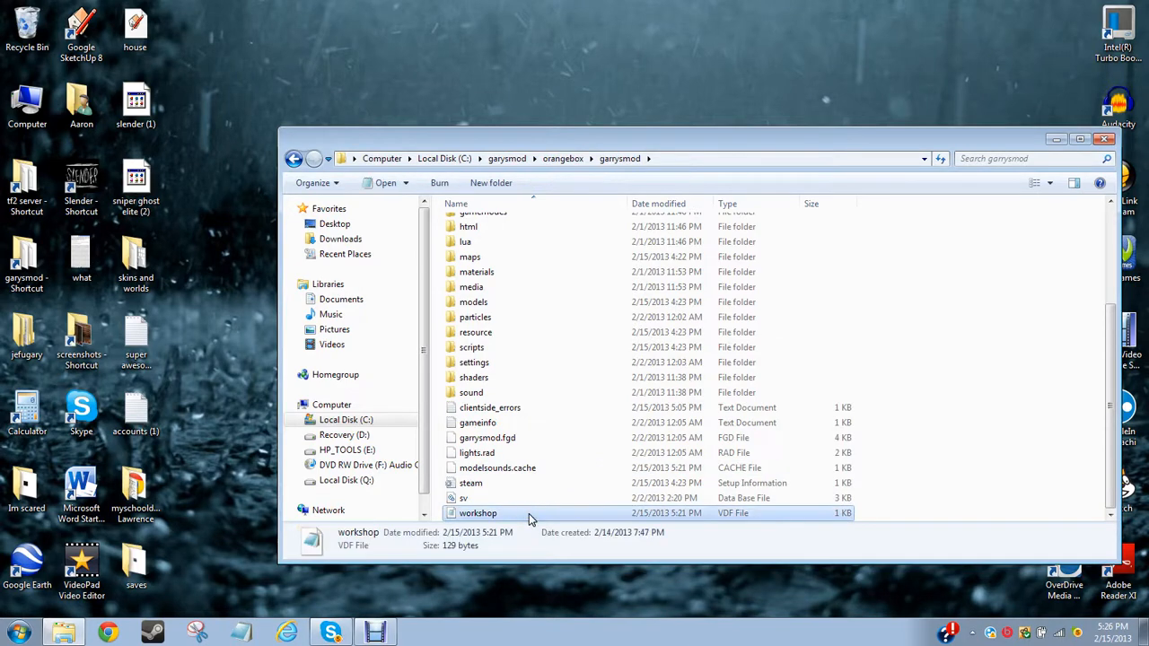
double_click(478, 513)
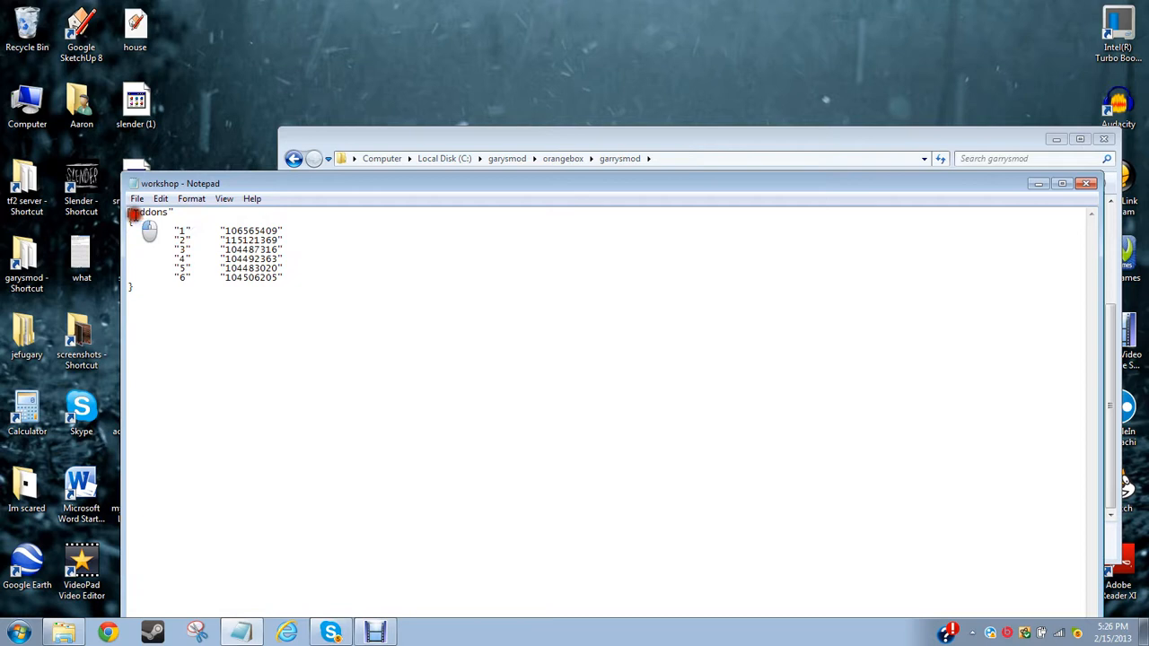
mouse_move(129, 216)
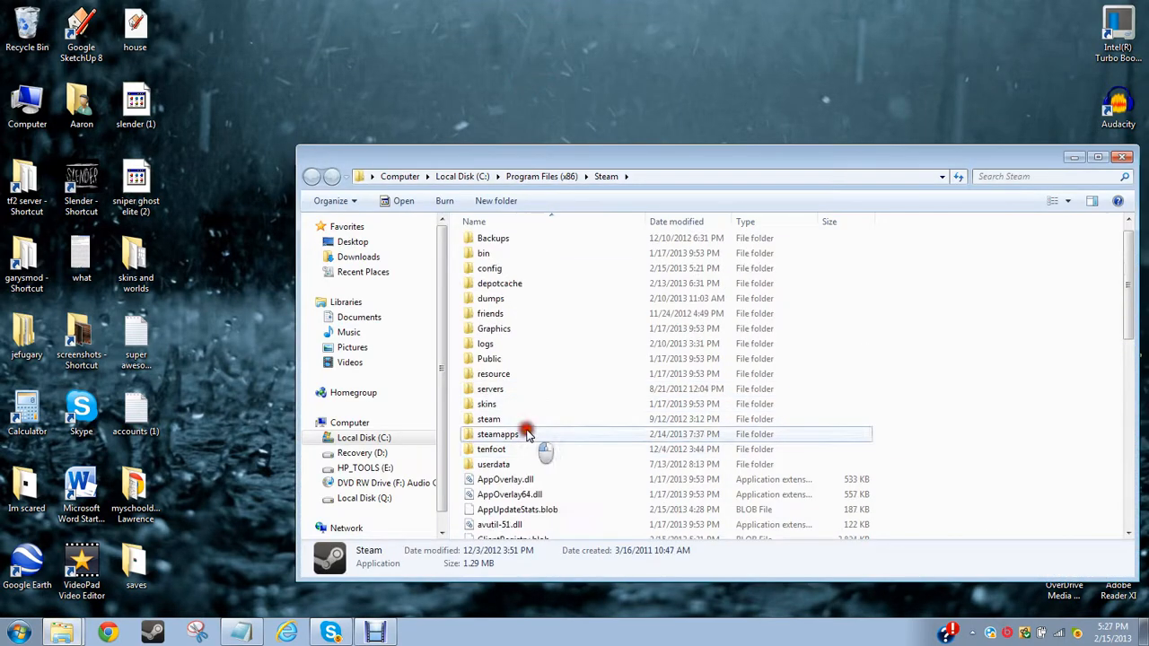
- Navigate through steamapps and the account folder into the game's inner garrysmod content folder
double_click(497, 432)
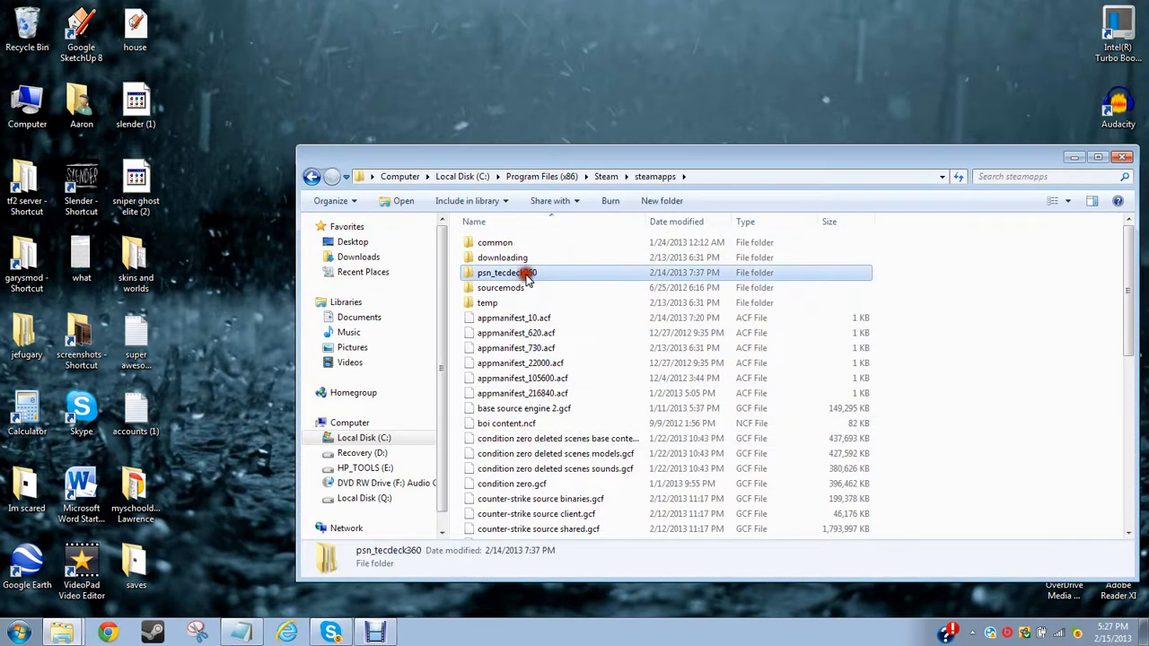
double_click(506, 273)
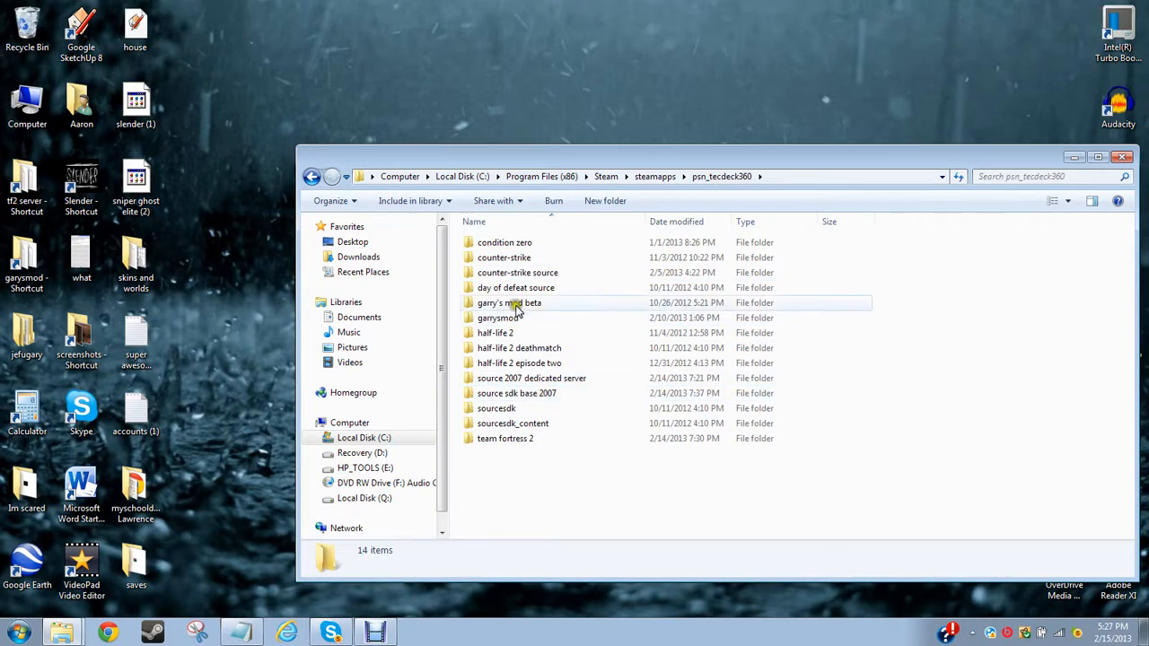
double_click(499, 318)
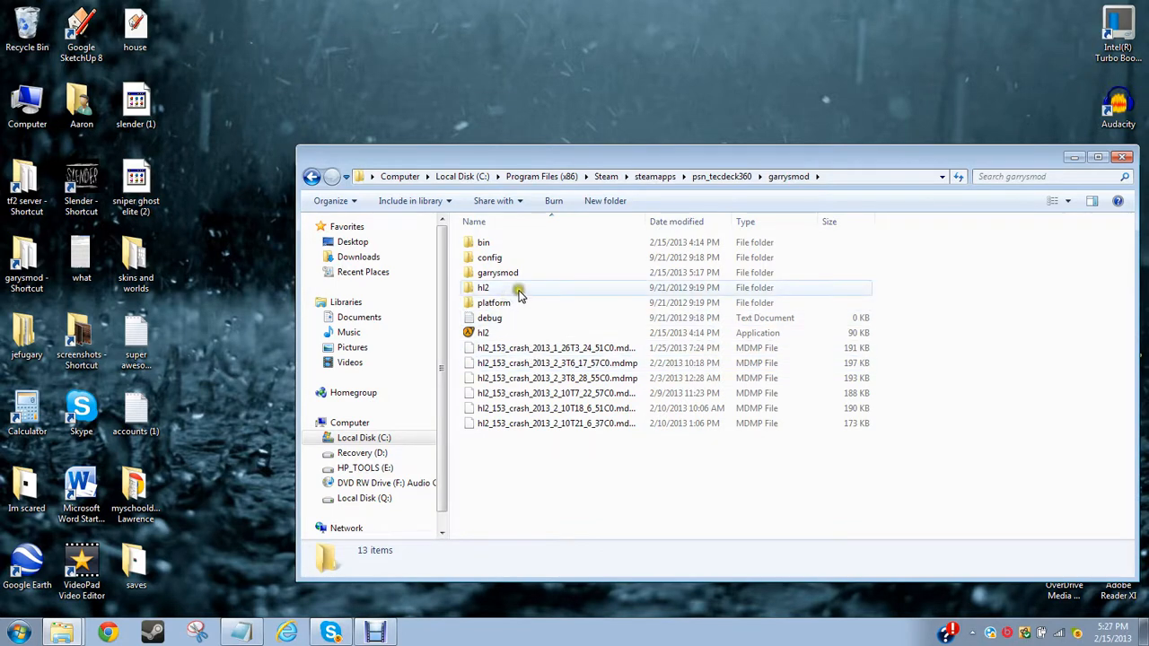
double_click(498, 273)
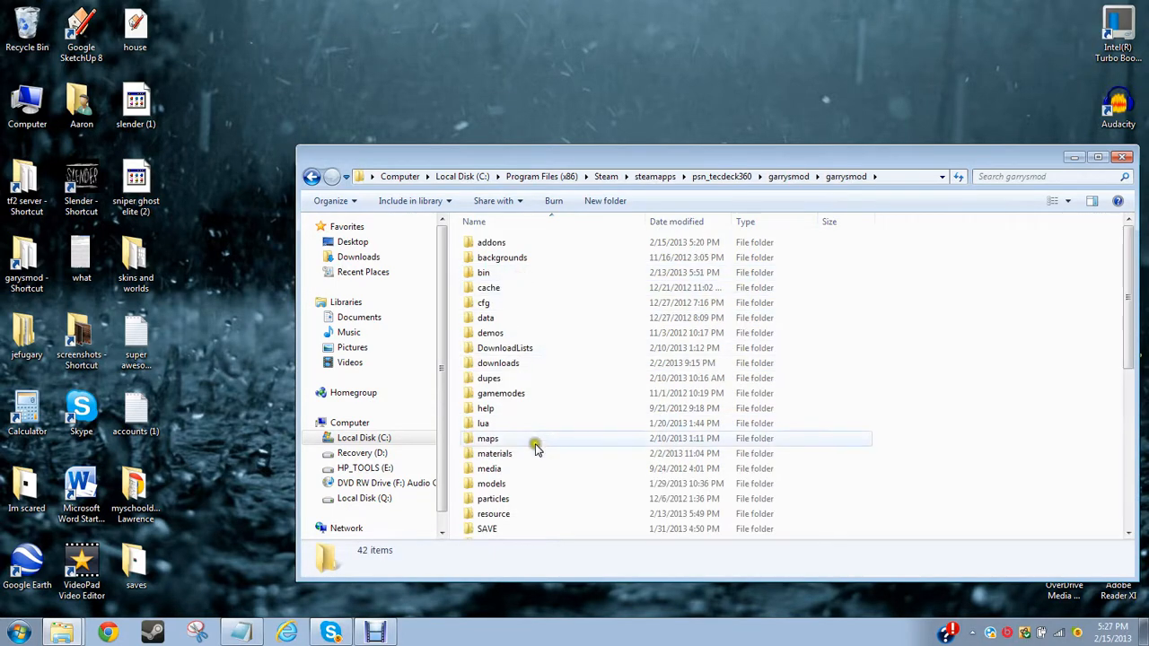
mouse_move(549, 287)
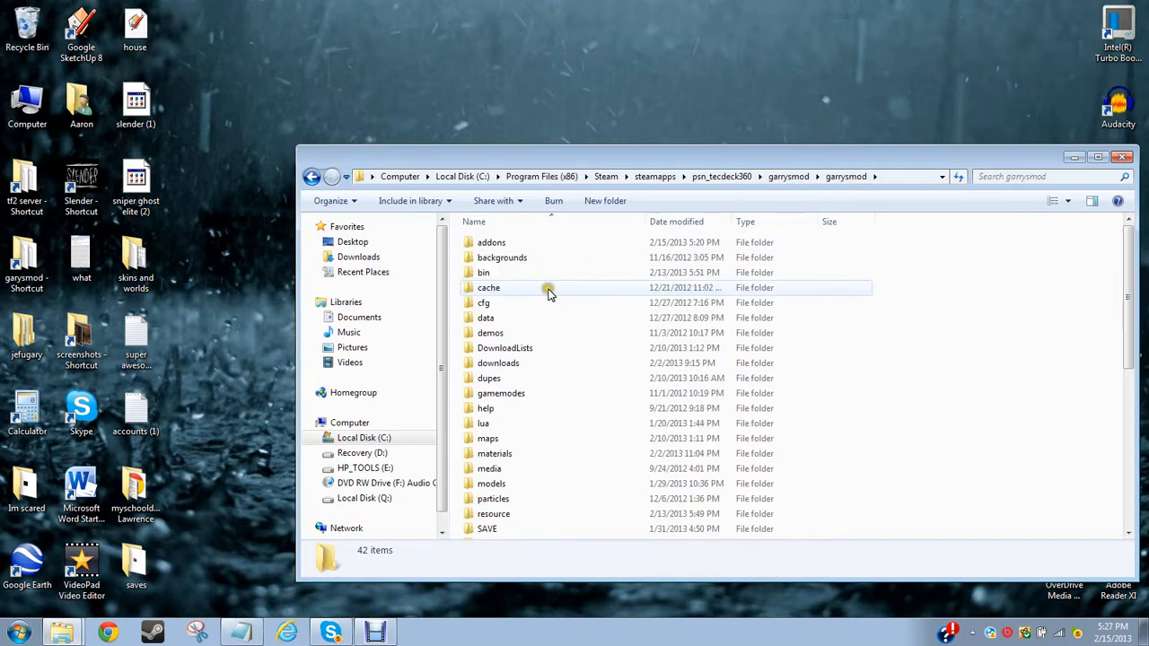
- Browse the client addons folder's GMA files, checking party_bazooka_115121369 and pokeball_swep_126569806
double_click(492, 242)
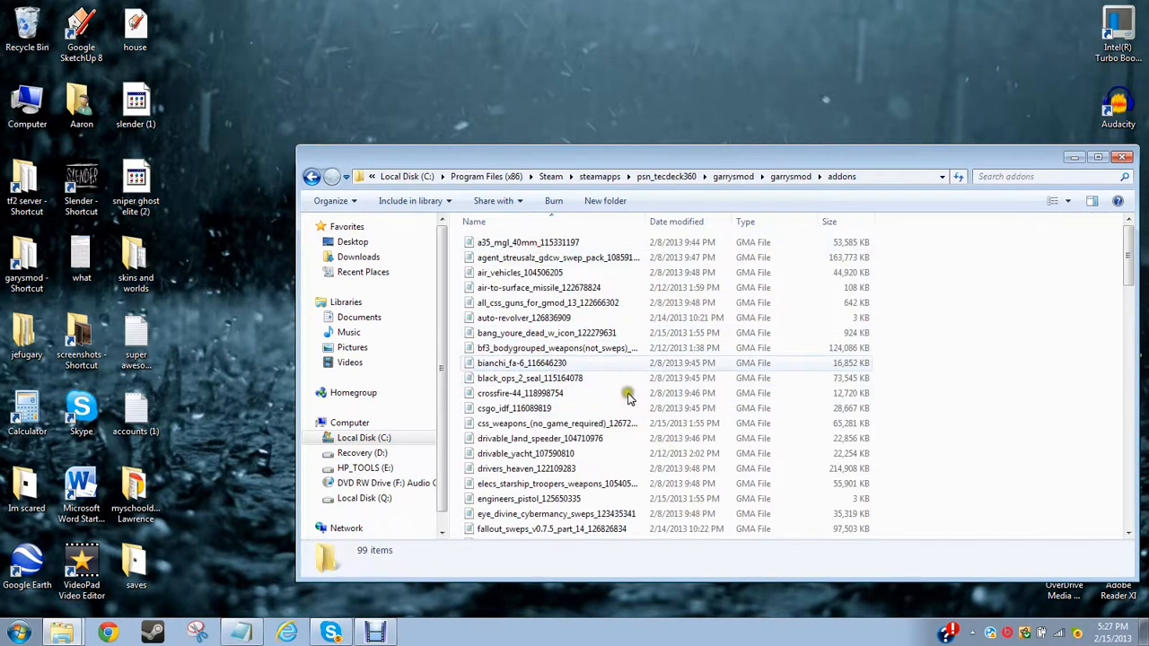
scroll(down, 3)
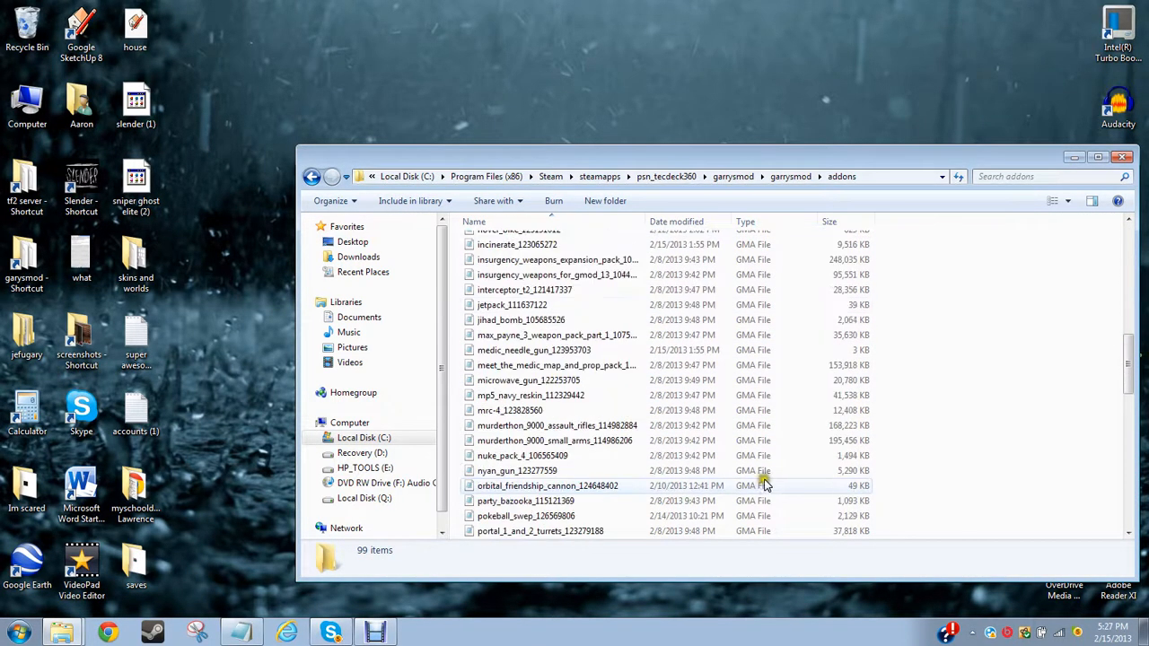
scroll(down, 3)
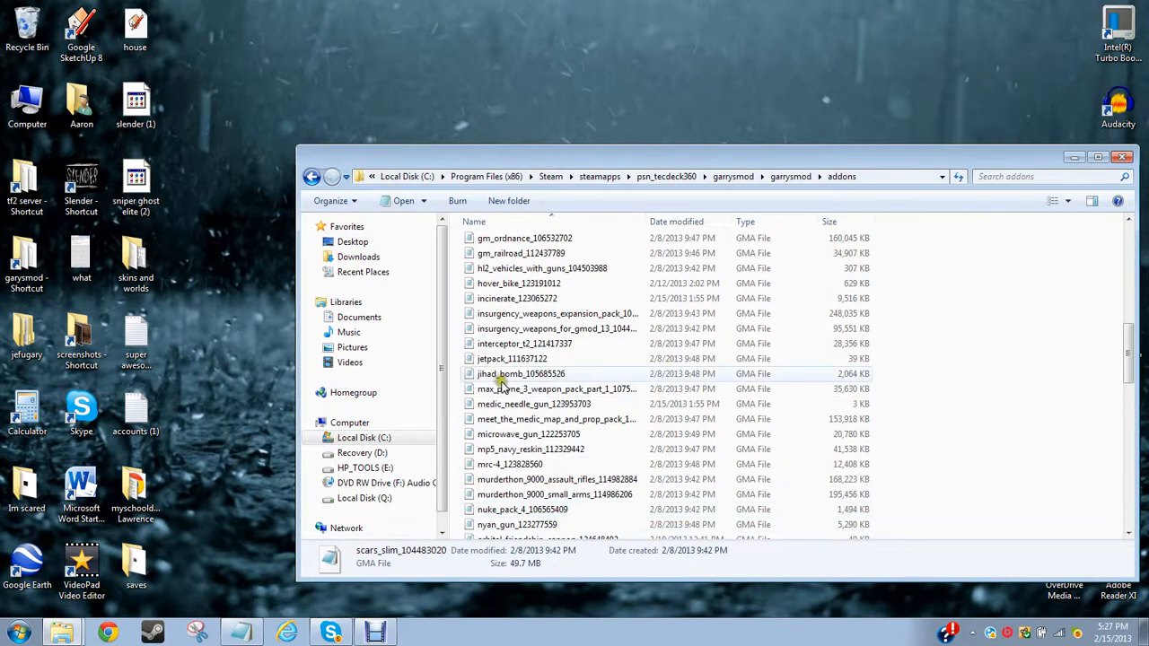
scroll(up, 3)
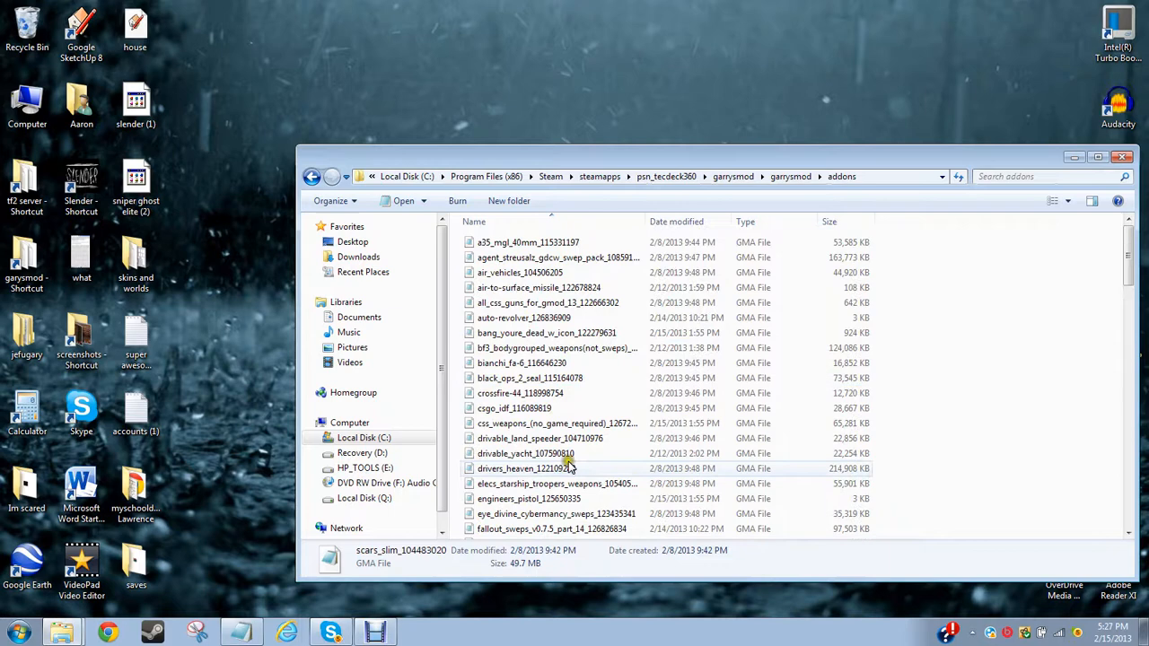
scroll(down, 3)
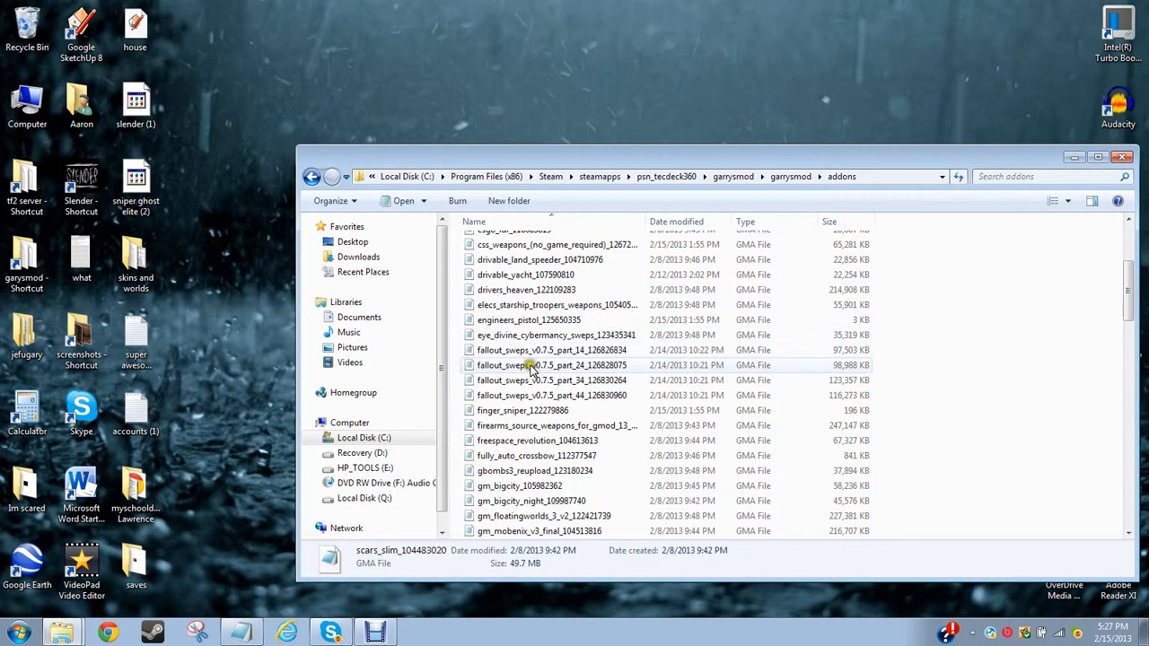
scroll(down, 3)
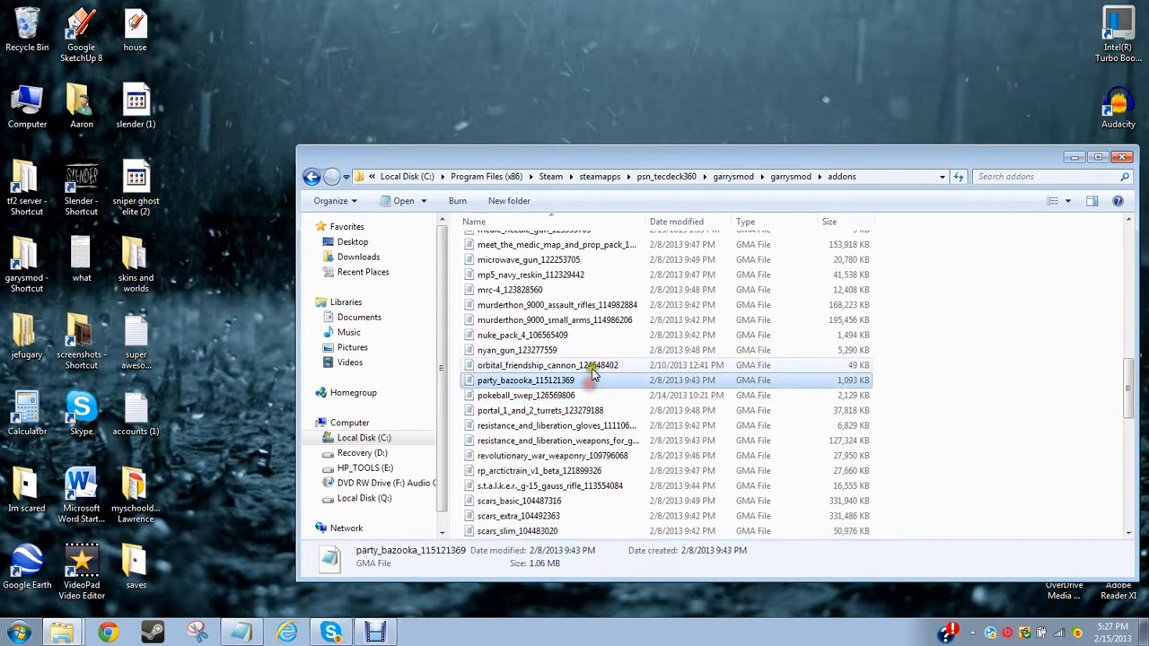
click(526, 395)
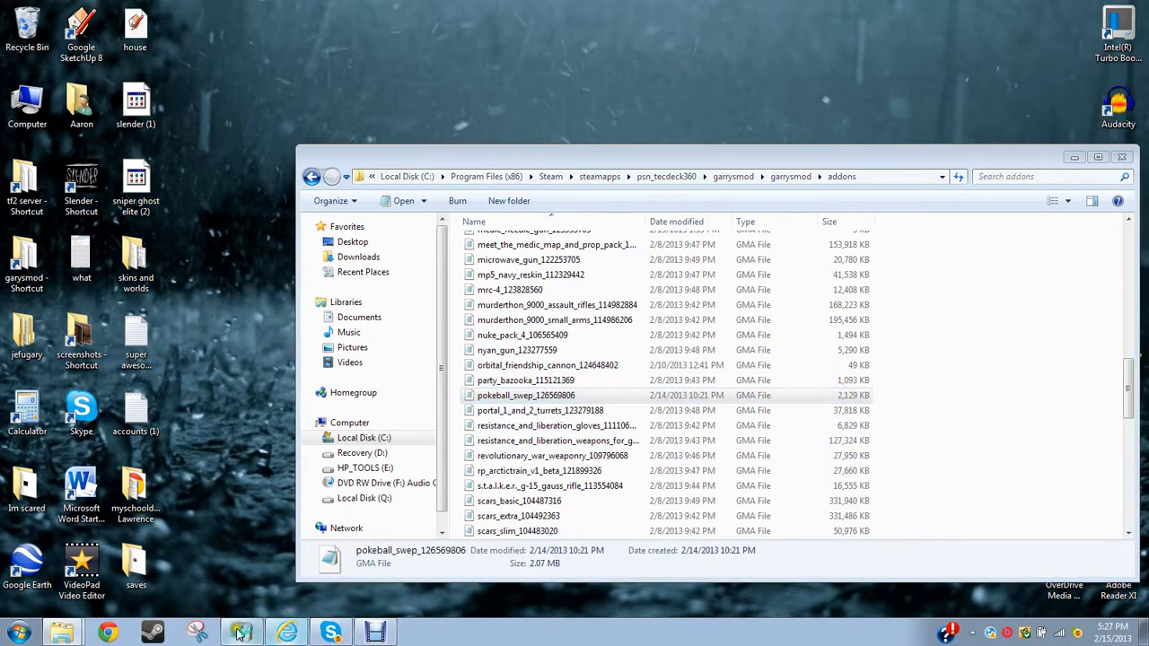
click(241, 632)
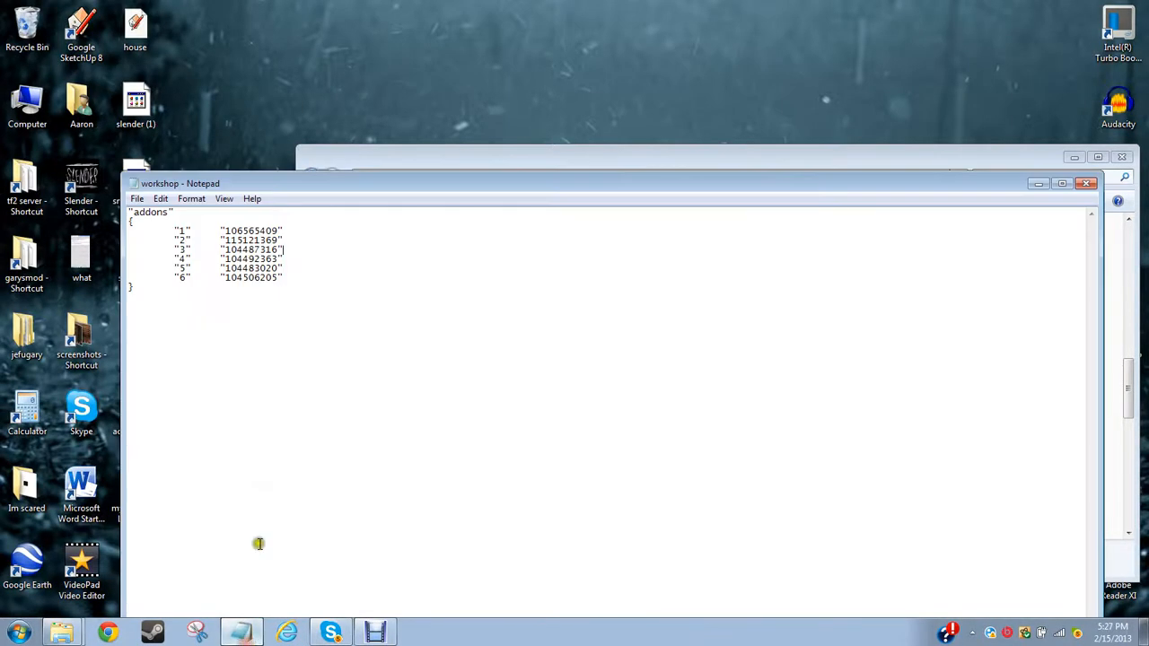
mouse_move(387, 341)
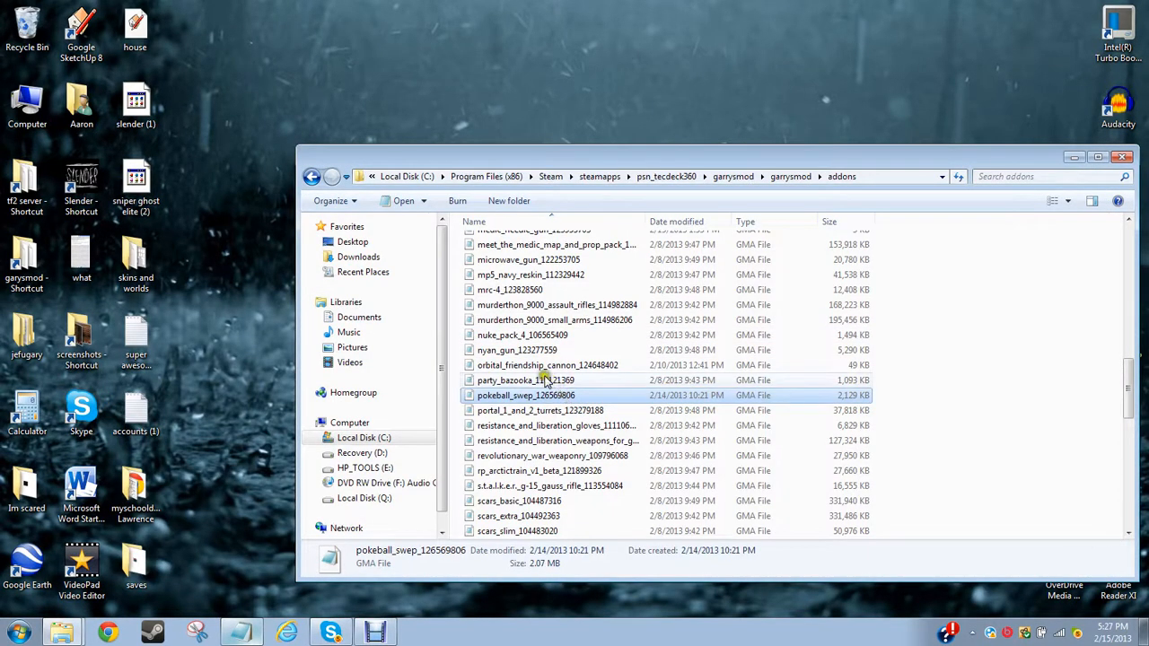
- Copy the ID 123277559 from the nyan_gun addon file name and return to workshop.vdf
click(547, 366)
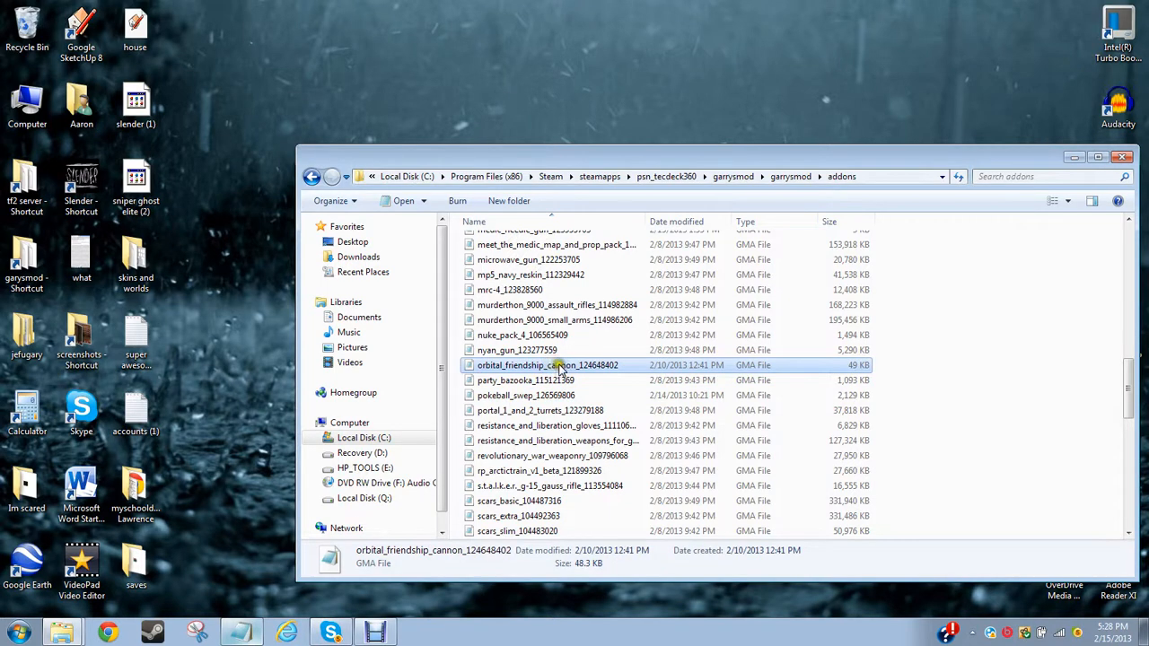
click(516, 350)
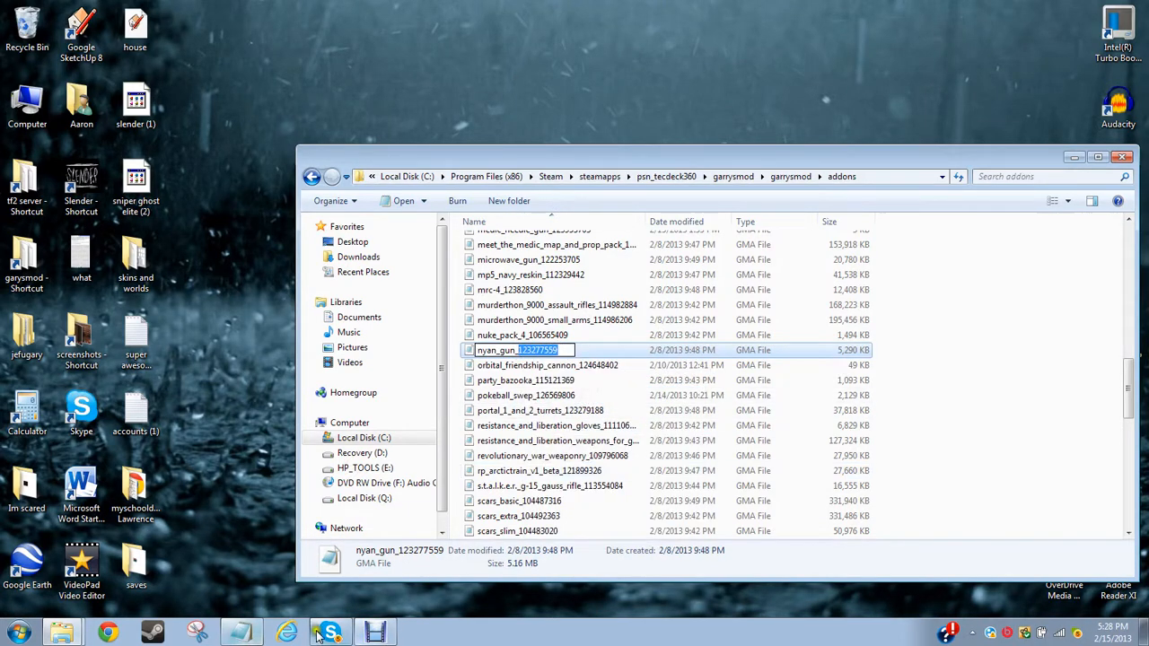
click(241, 631)
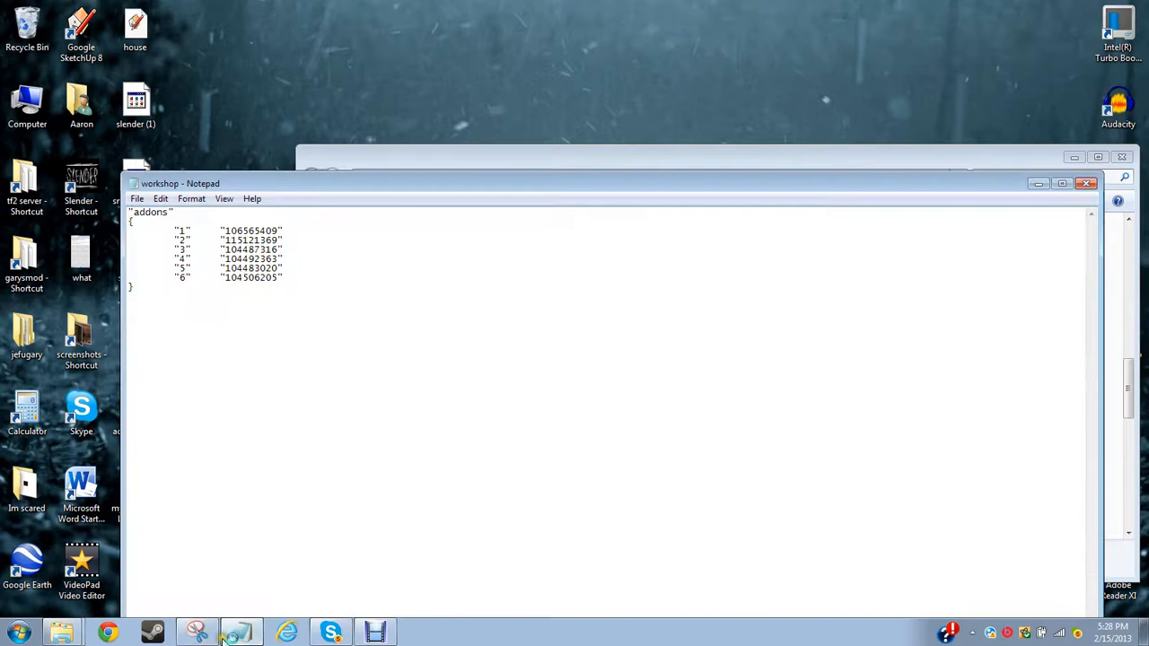
- Add a seventh addons entry "7" "123277559" to workshop.vdf and save it
click(198, 631)
text(")
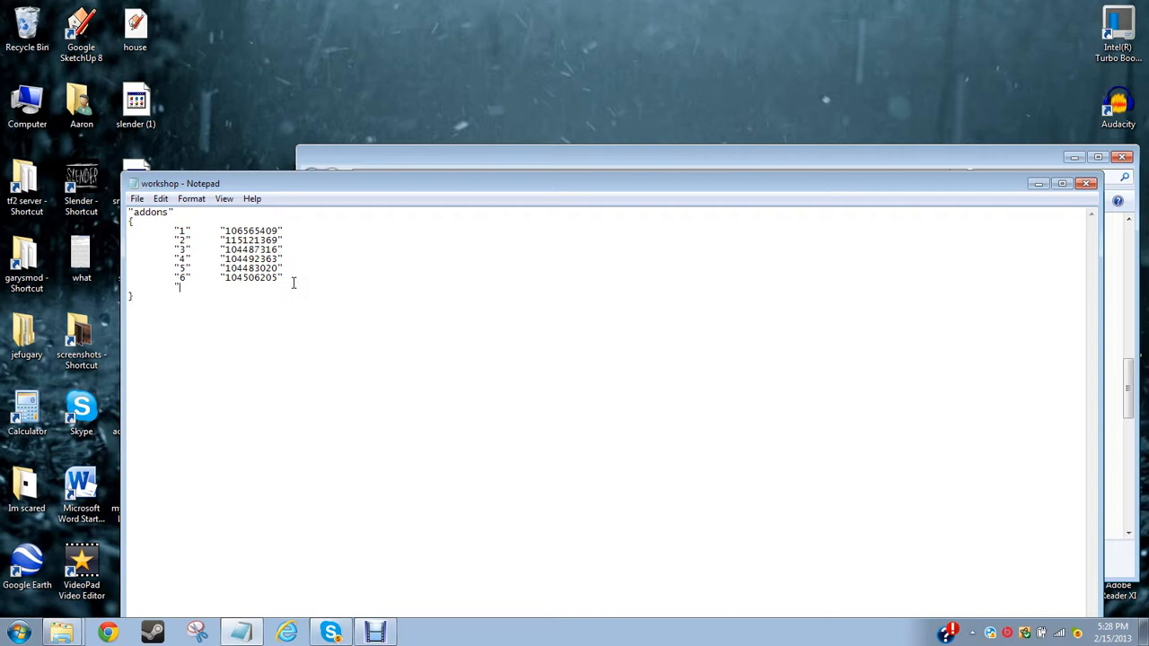
text(1")
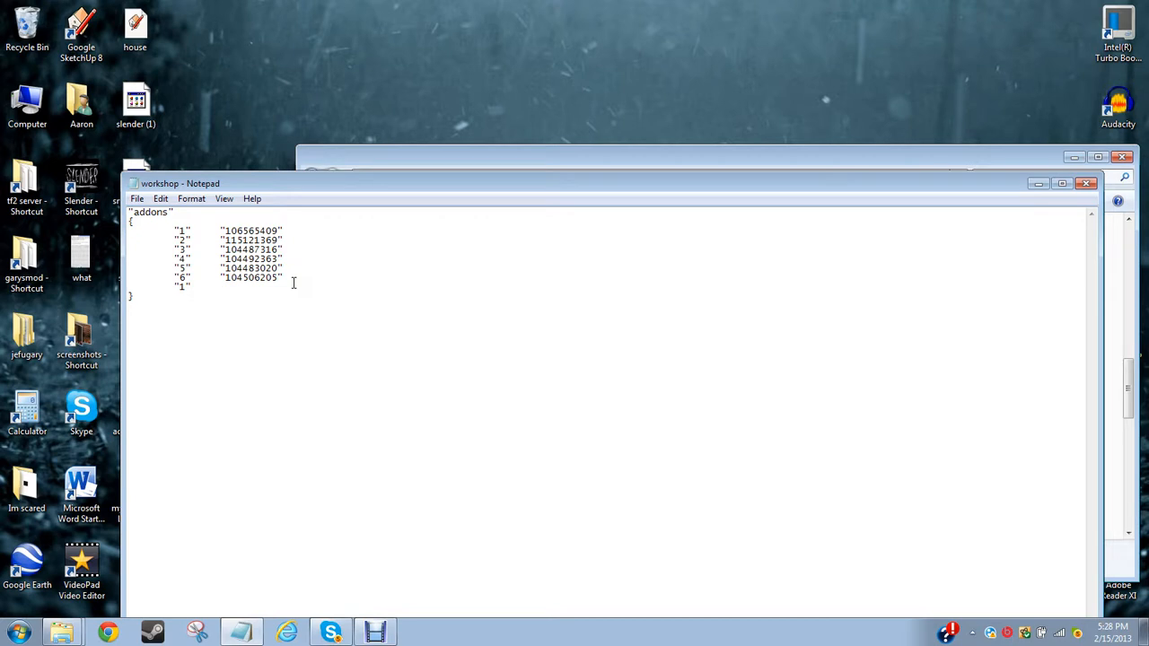
click(219, 285)
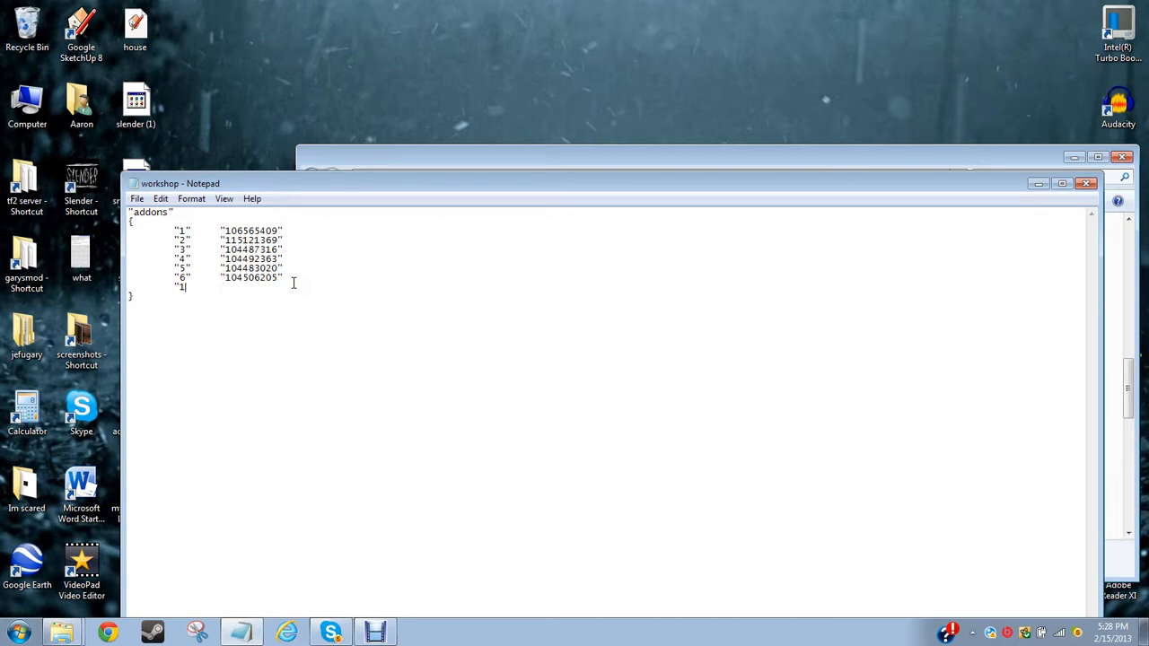
text(7")
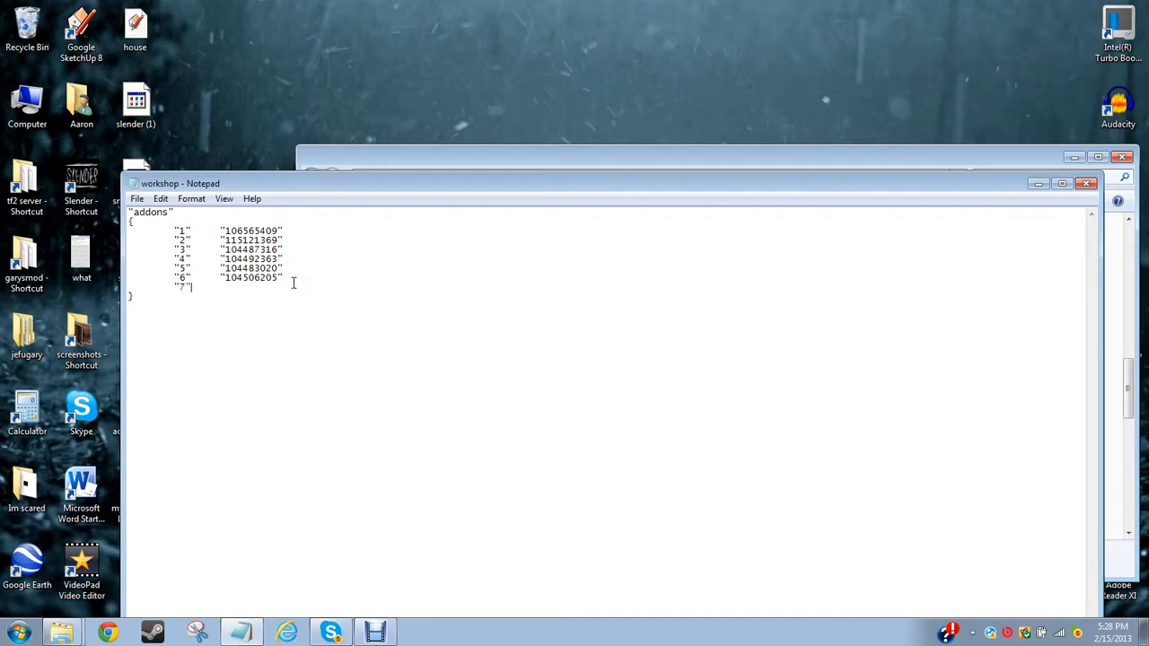
text("123277559")
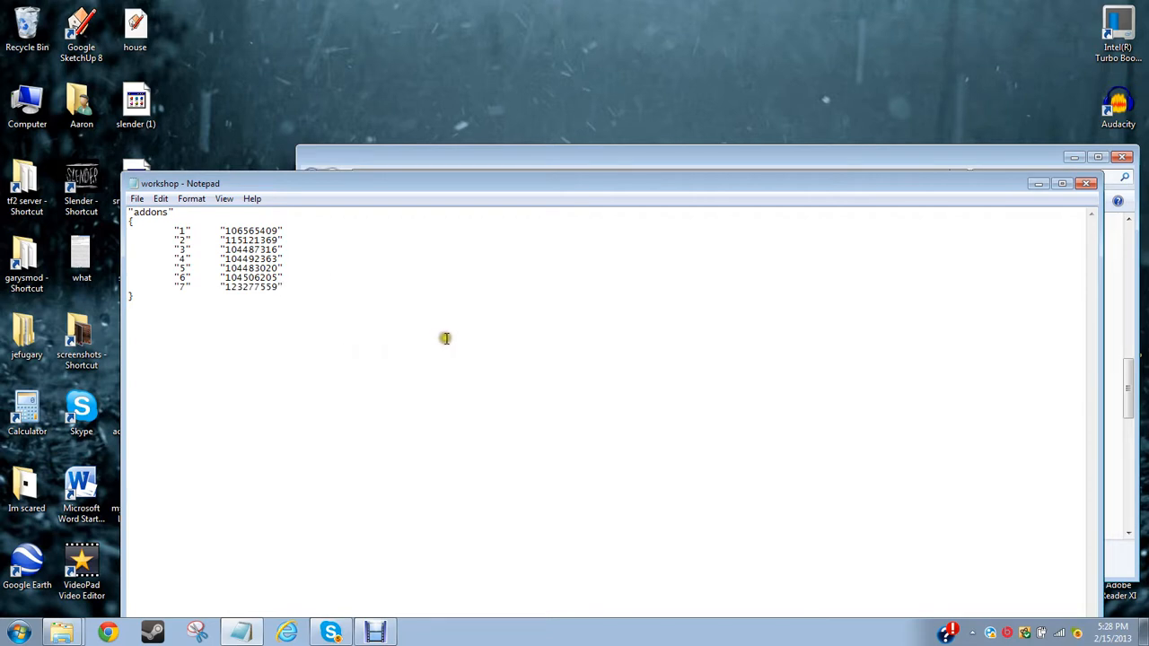
click(137, 197)
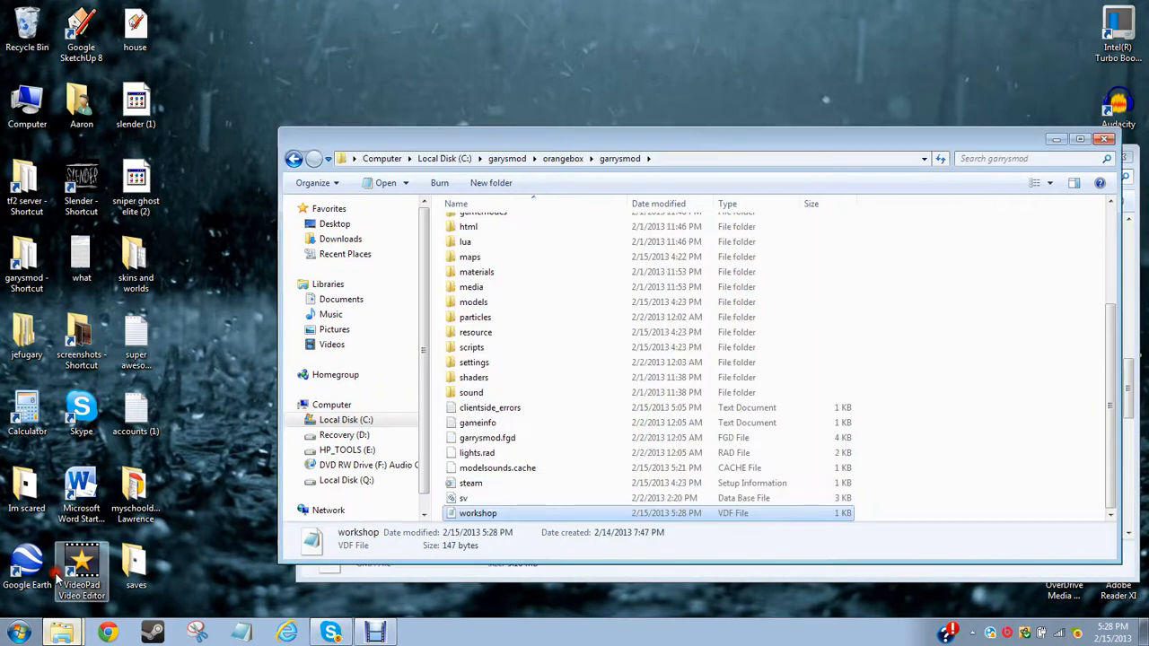
- Enter the server's addons folder and examine how the existing ds_ GMA files are named
scroll(up, 3)
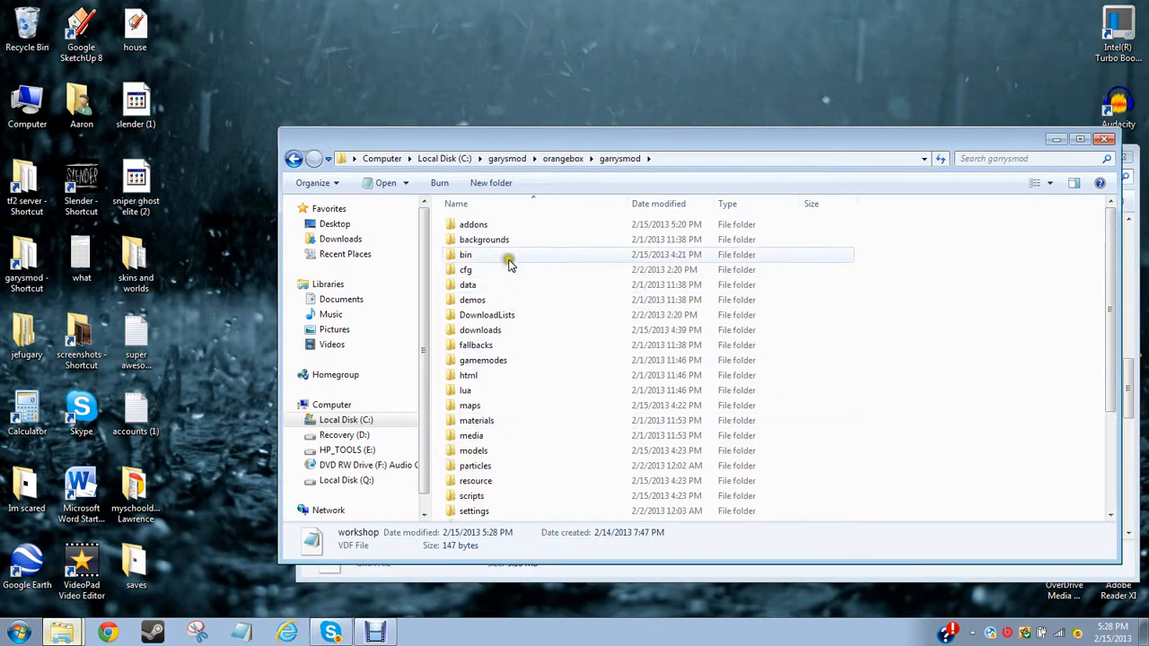
mouse_move(506, 225)
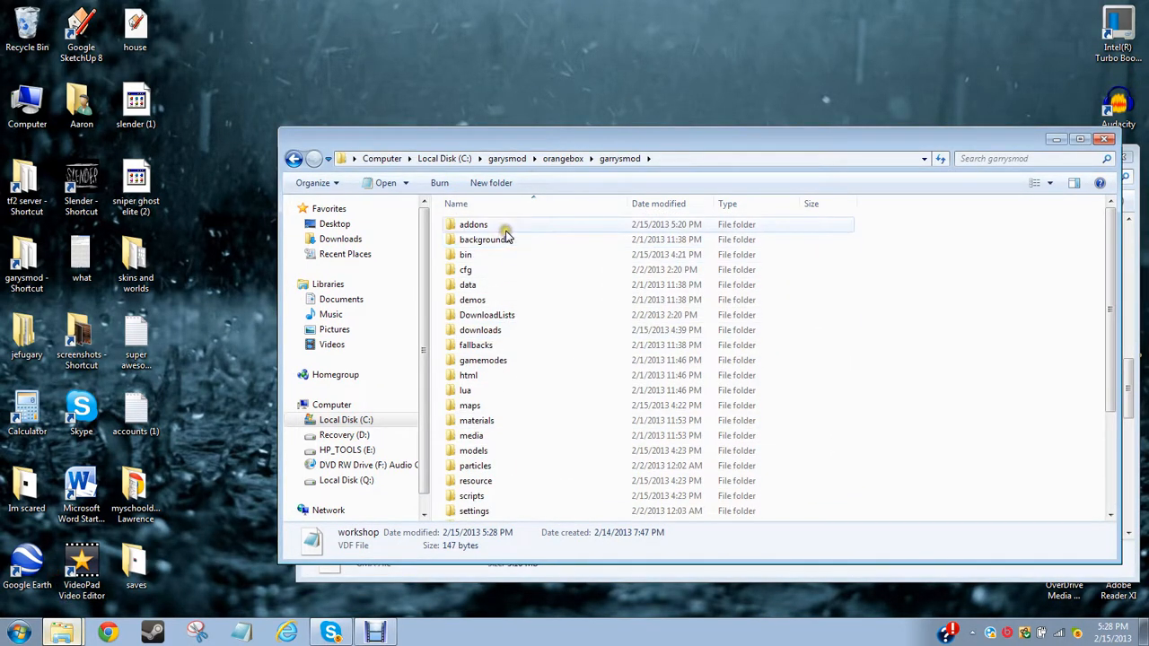
double_click(473, 224)
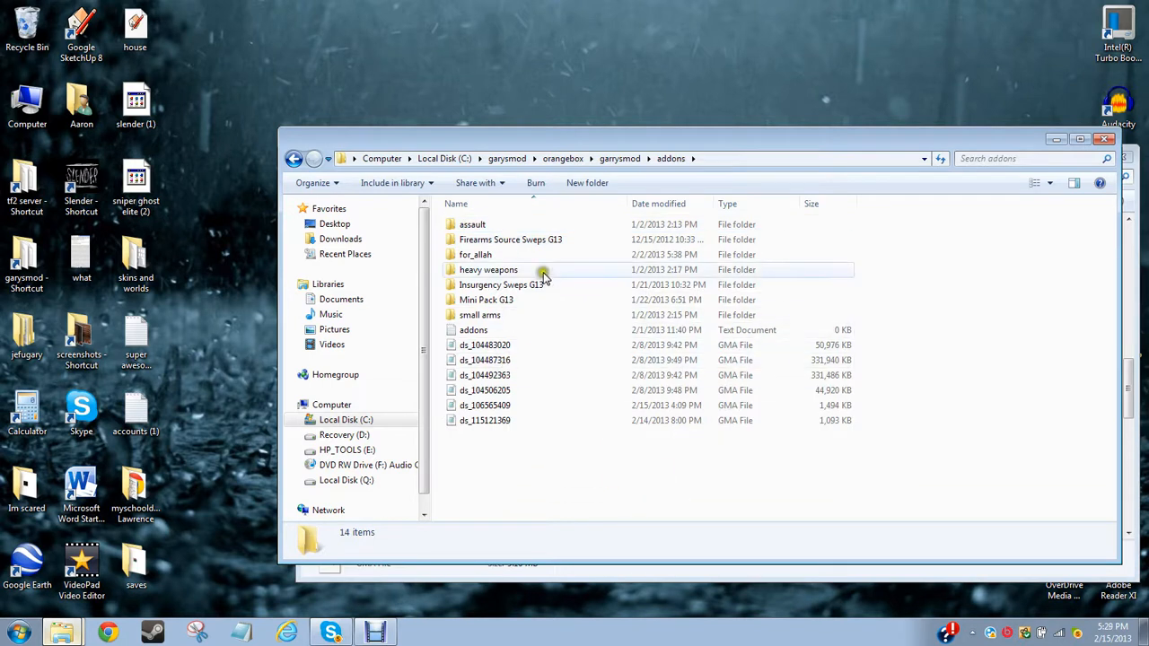
click(500, 284)
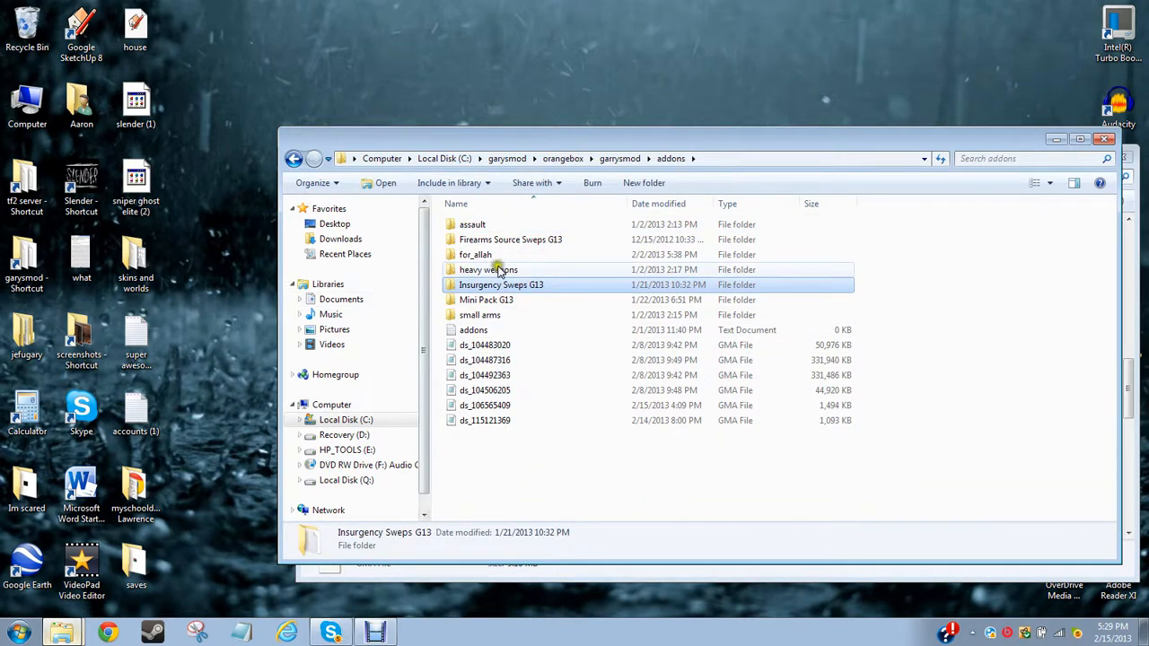
click(485, 406)
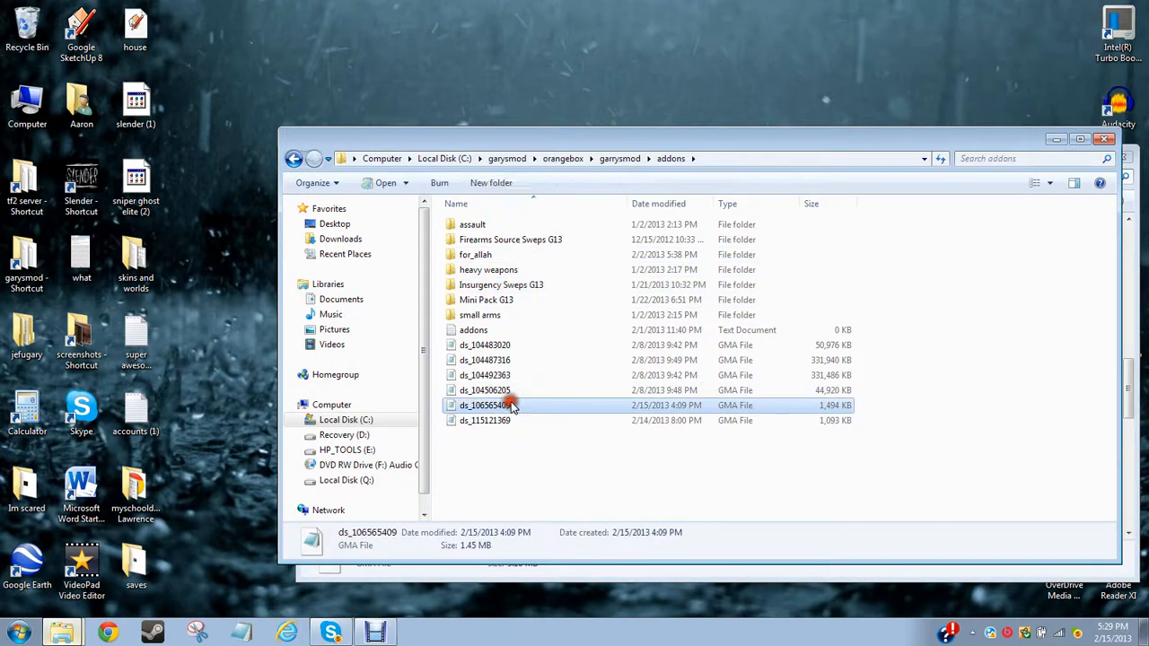
mouse_move(571, 407)
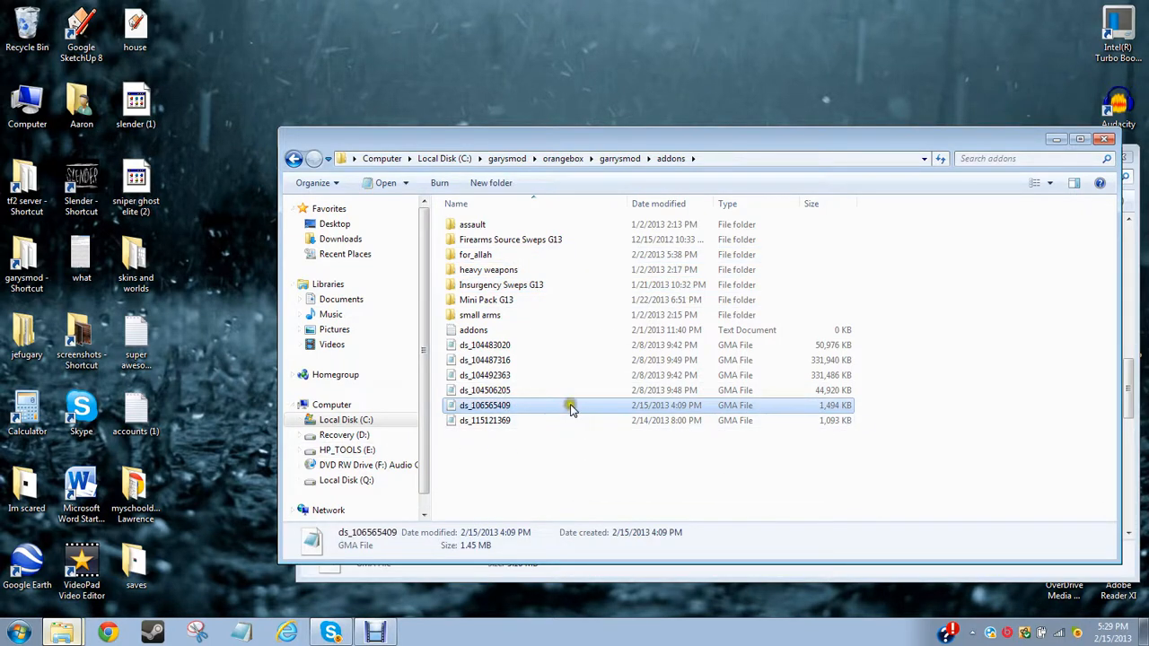
mouse_move(565, 255)
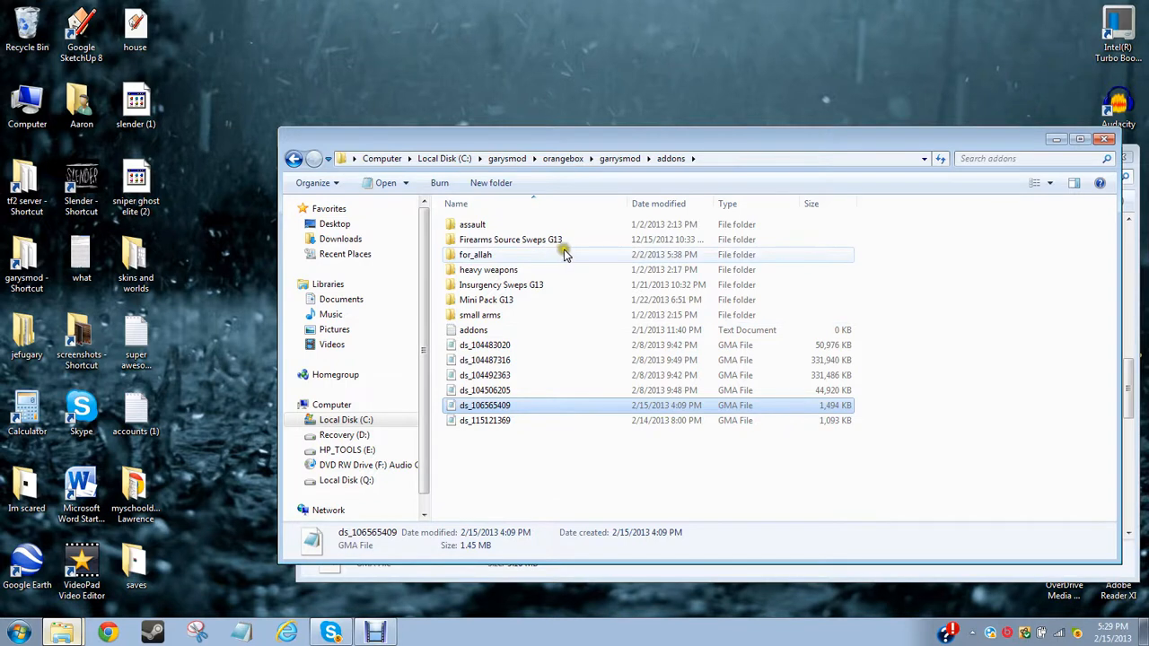
mouse_move(581, 241)
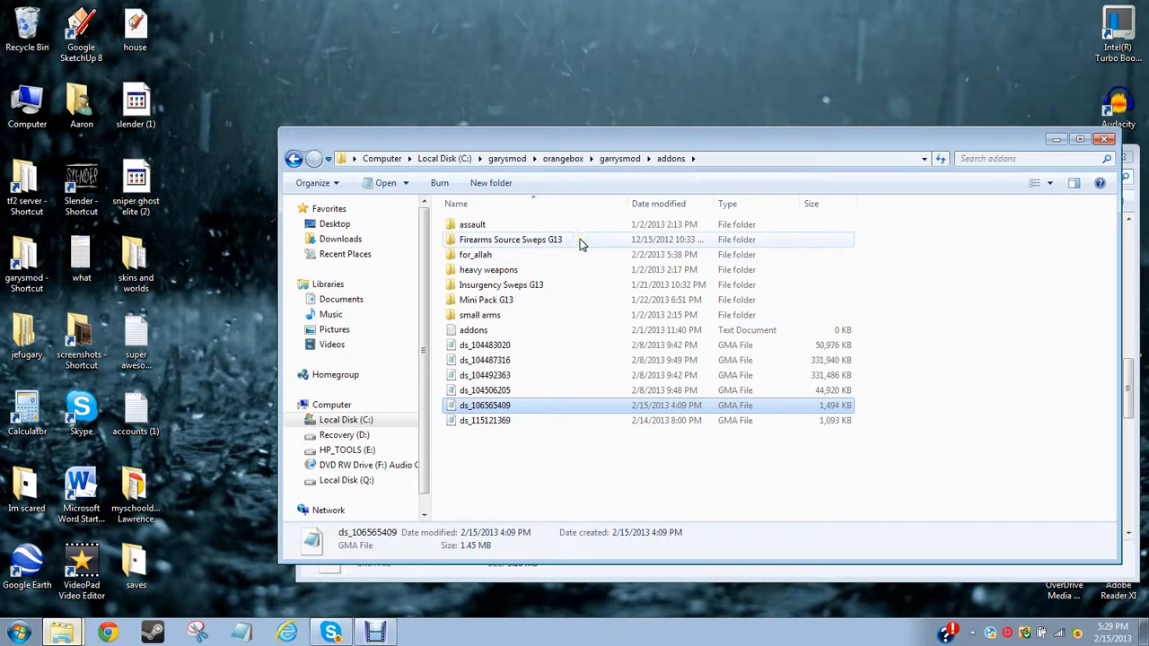
mouse_move(590, 248)
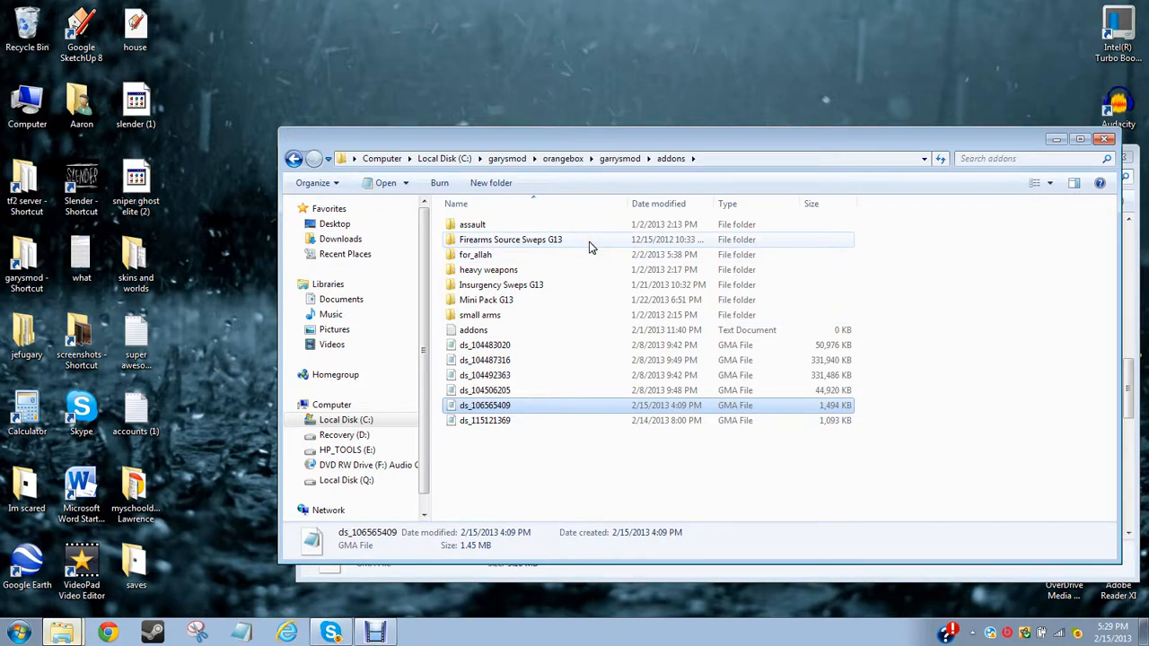
click(509, 240)
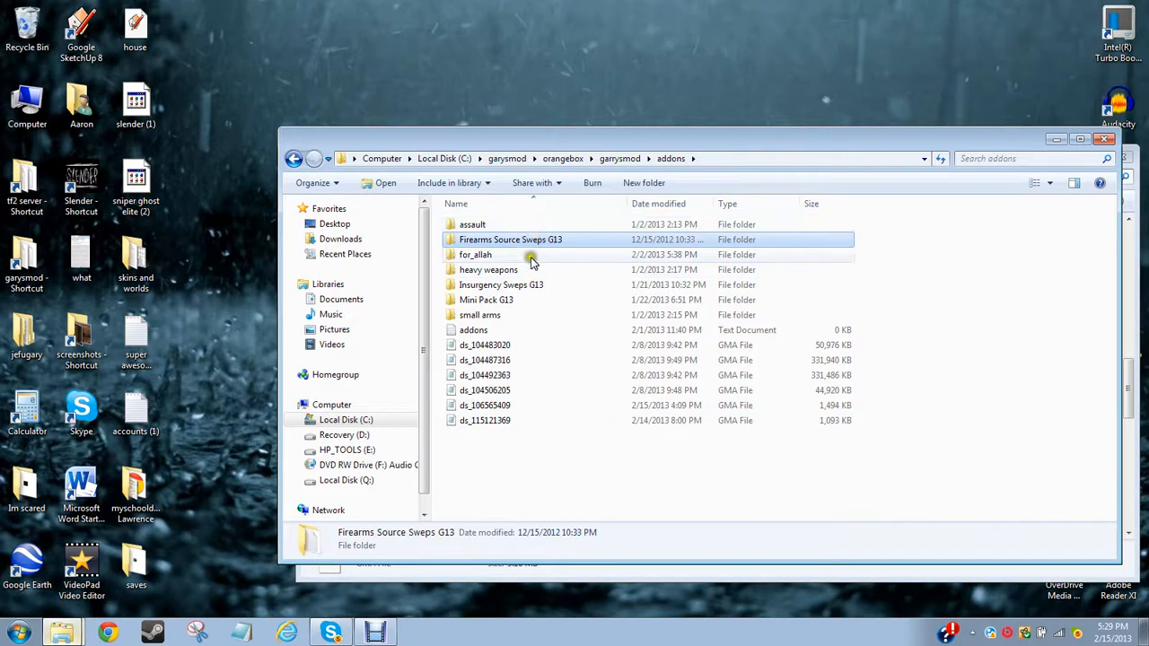
mouse_move(632, 344)
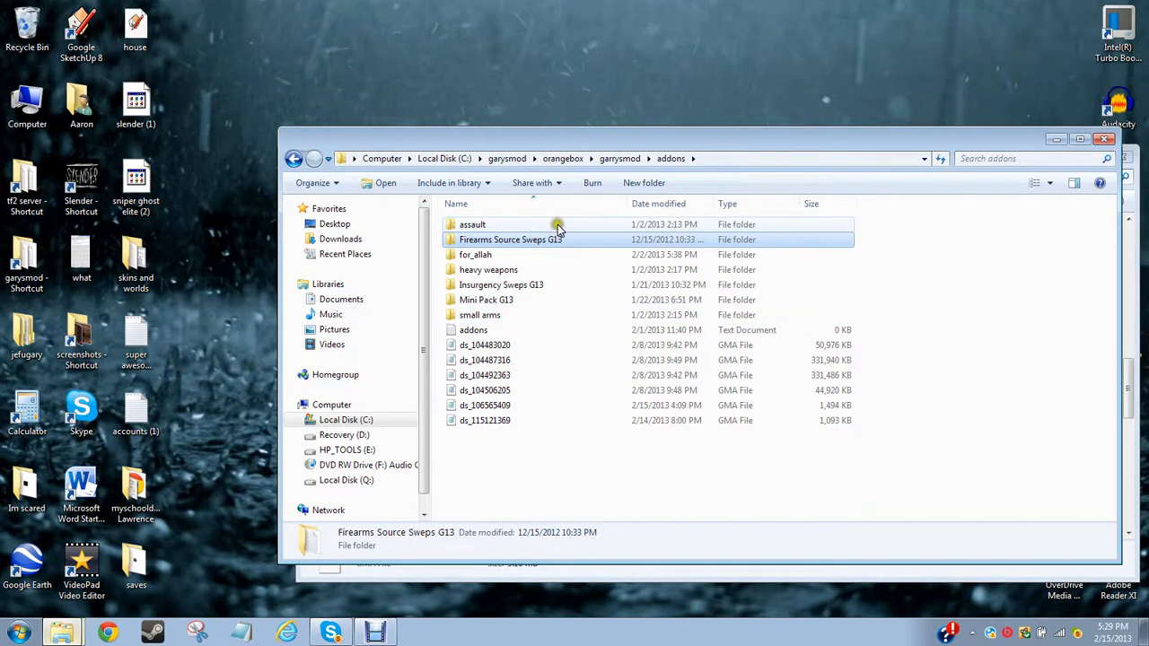
mouse_move(528, 322)
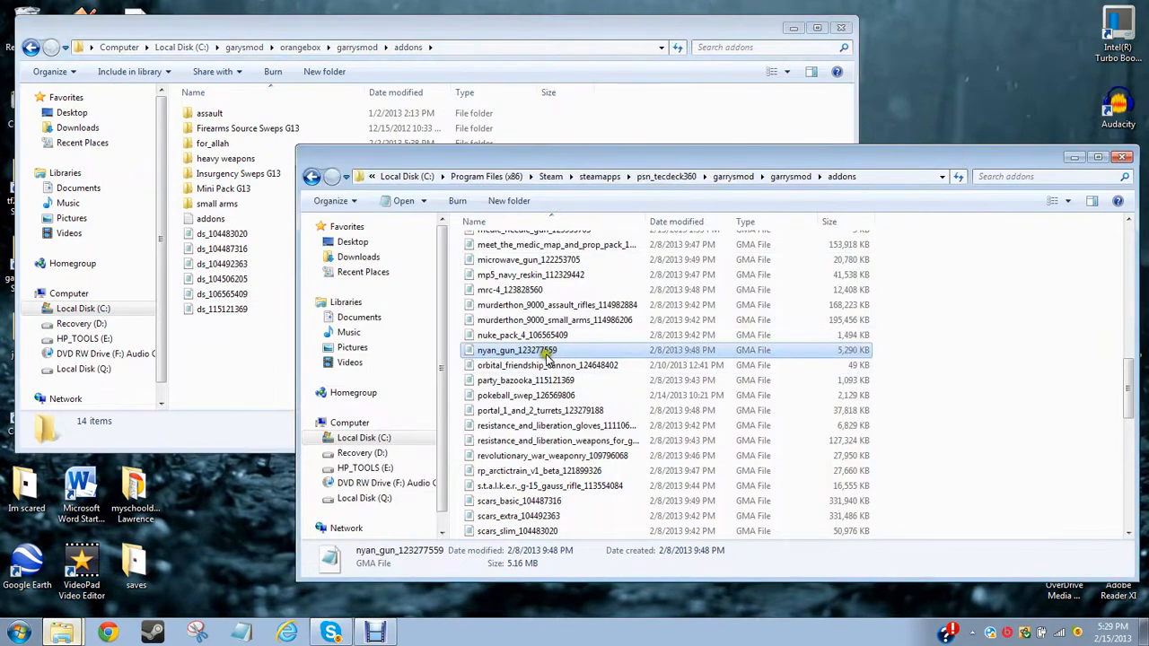
- Copy nyan_gun_123277559 into the server addons folder as ds_123277559 and close the folder windows
right_click(517, 350)
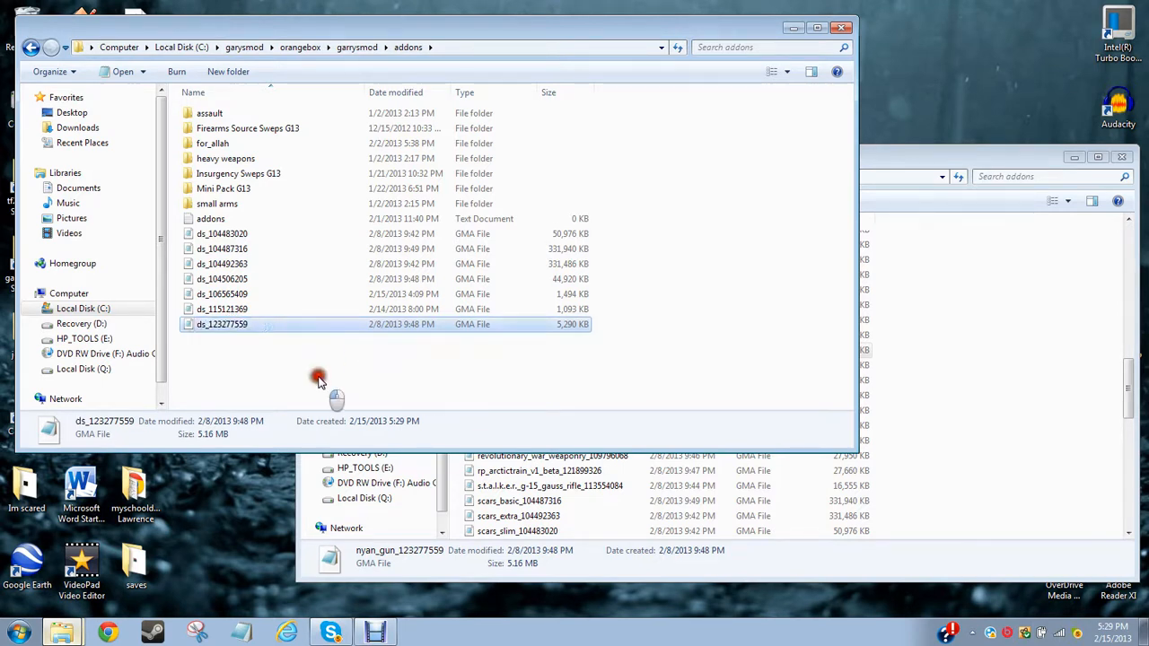
click(319, 375)
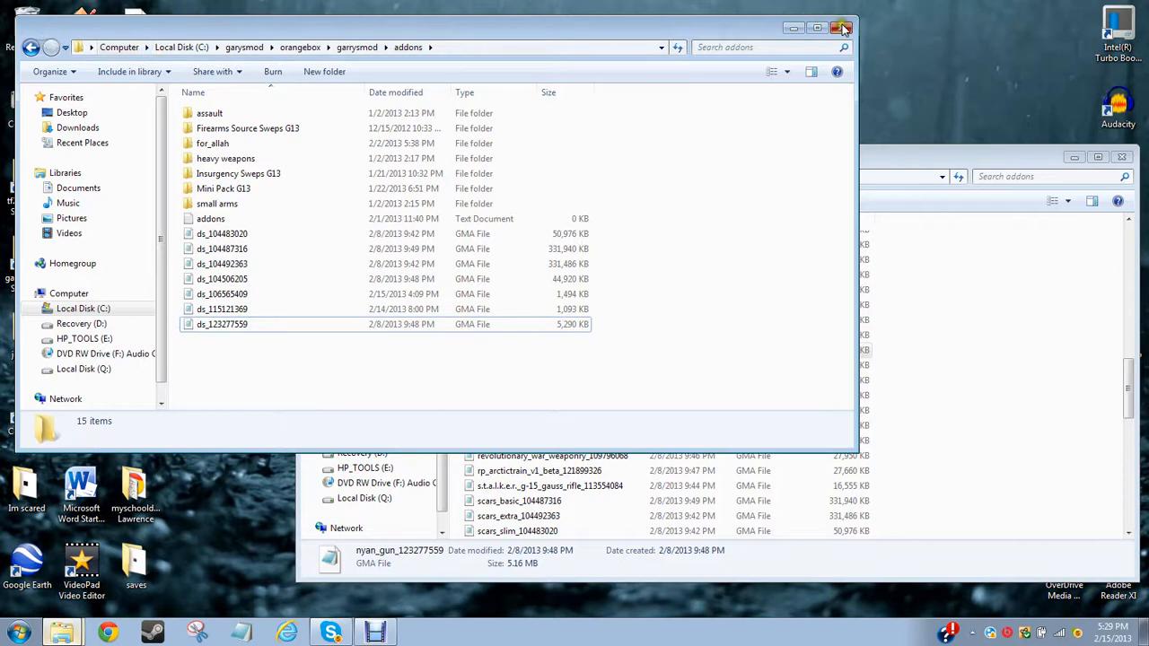
click(843, 28)
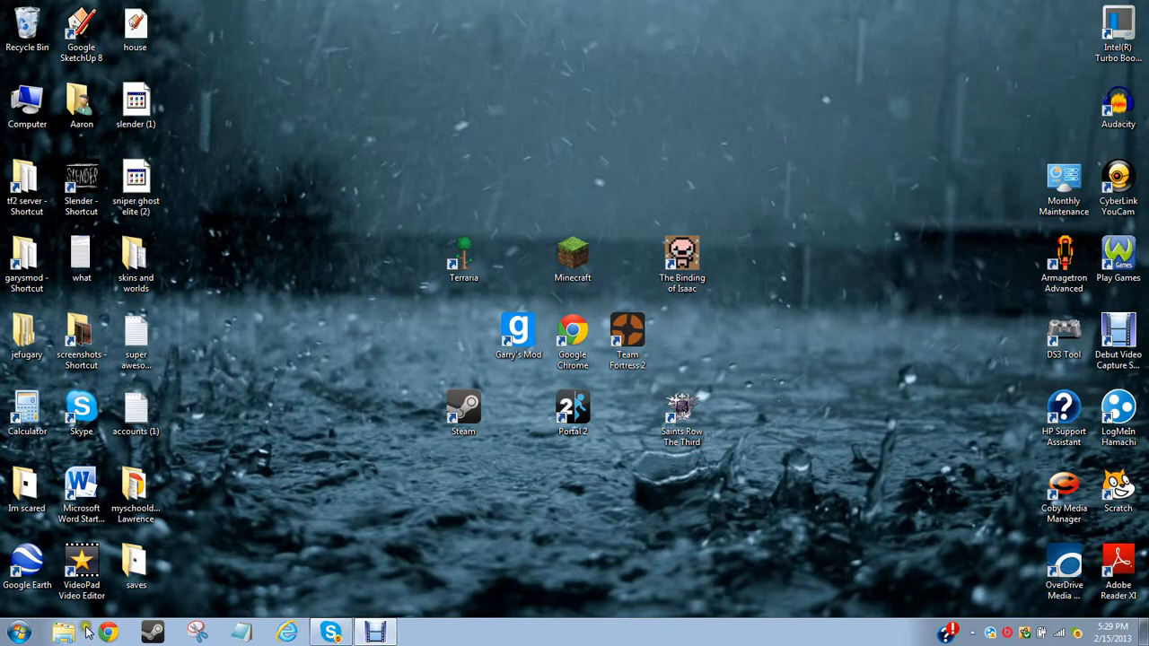
- Launch Run.bat from the server's orangebox folder to start the dedicated server
click(63, 632)
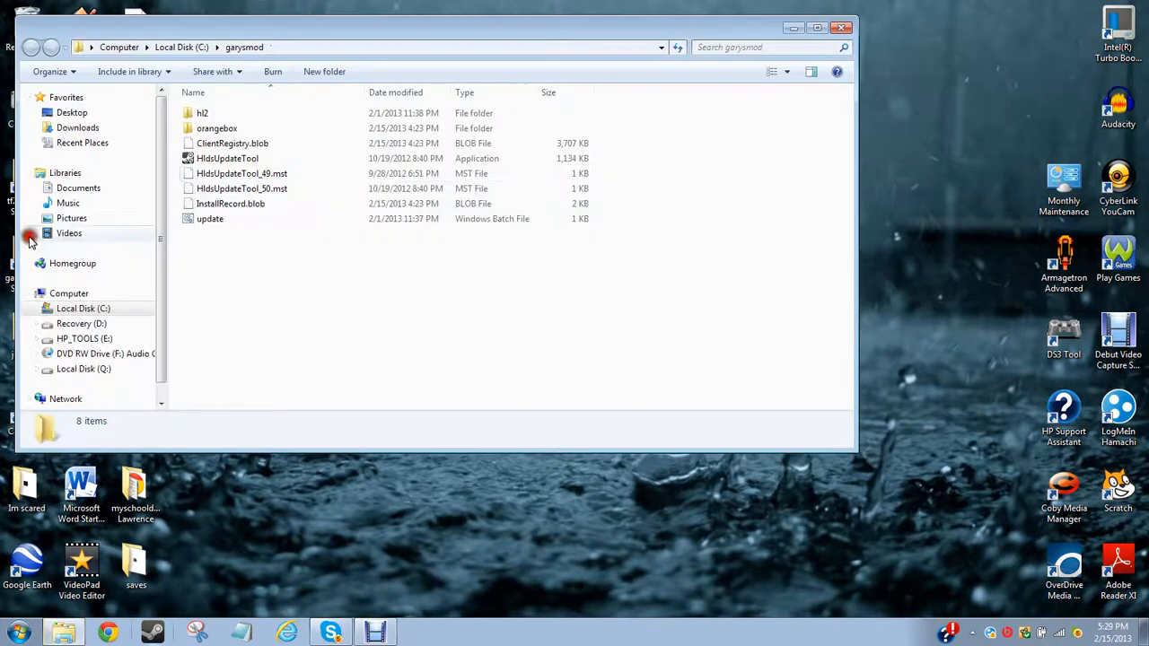
double_click(216, 127)
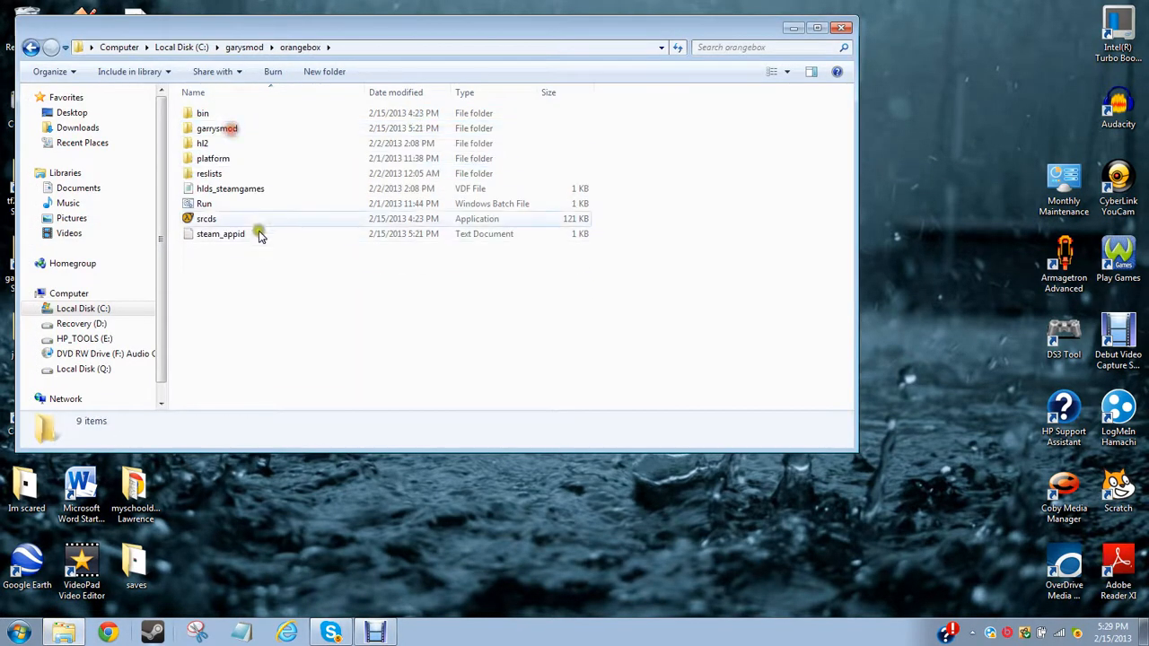
double_click(206, 219)
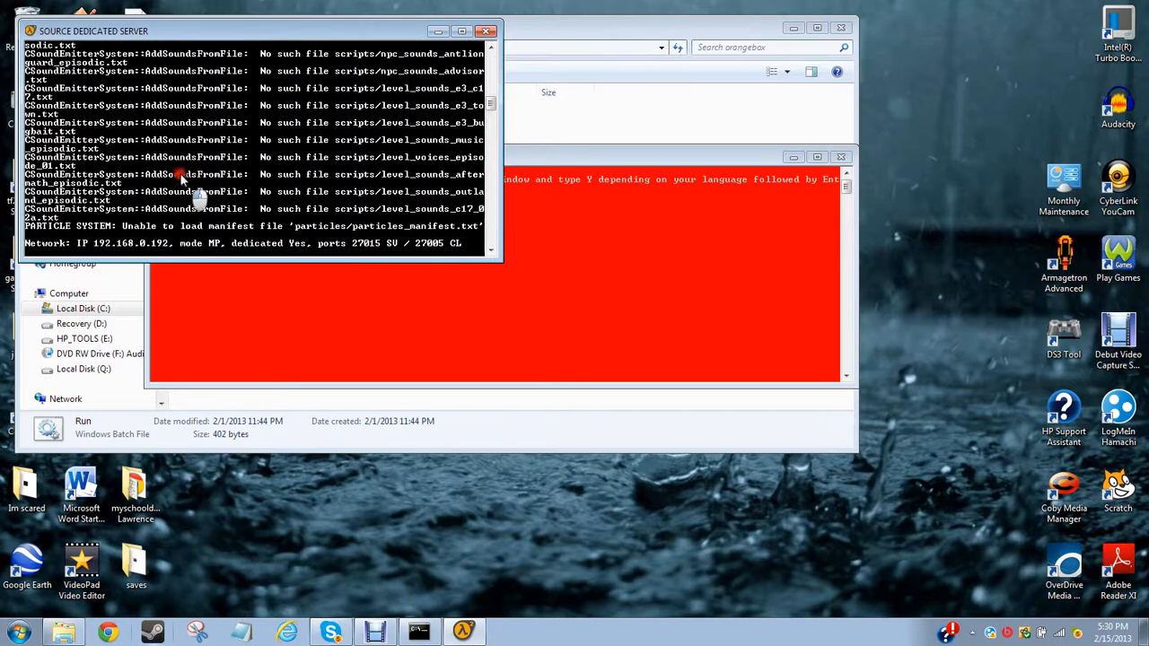
- Confirm the Mounting Addon lines include Nyan Gun, then close the console and orangebox folder
click(491, 53)
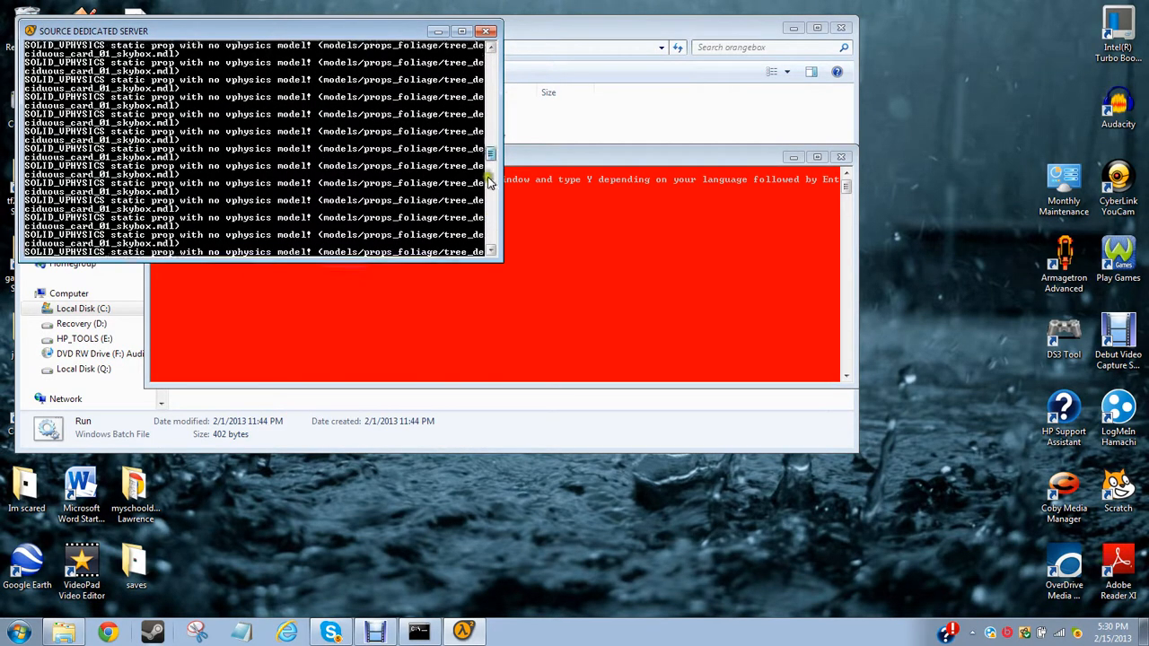
click(488, 61)
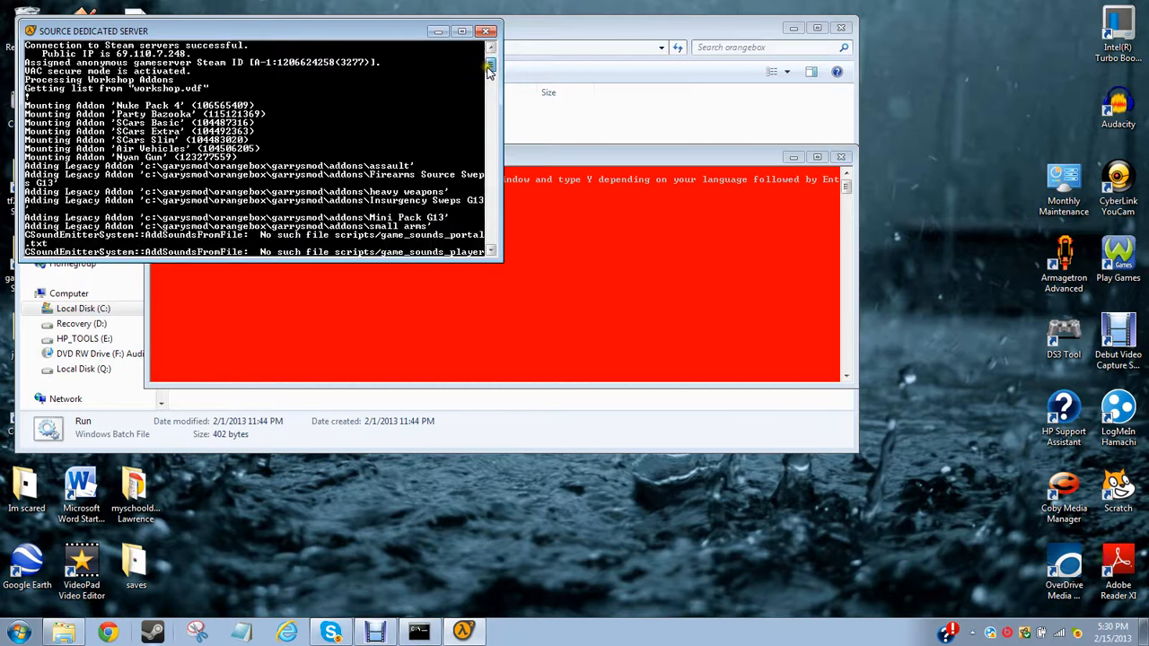
scroll(down, 3)
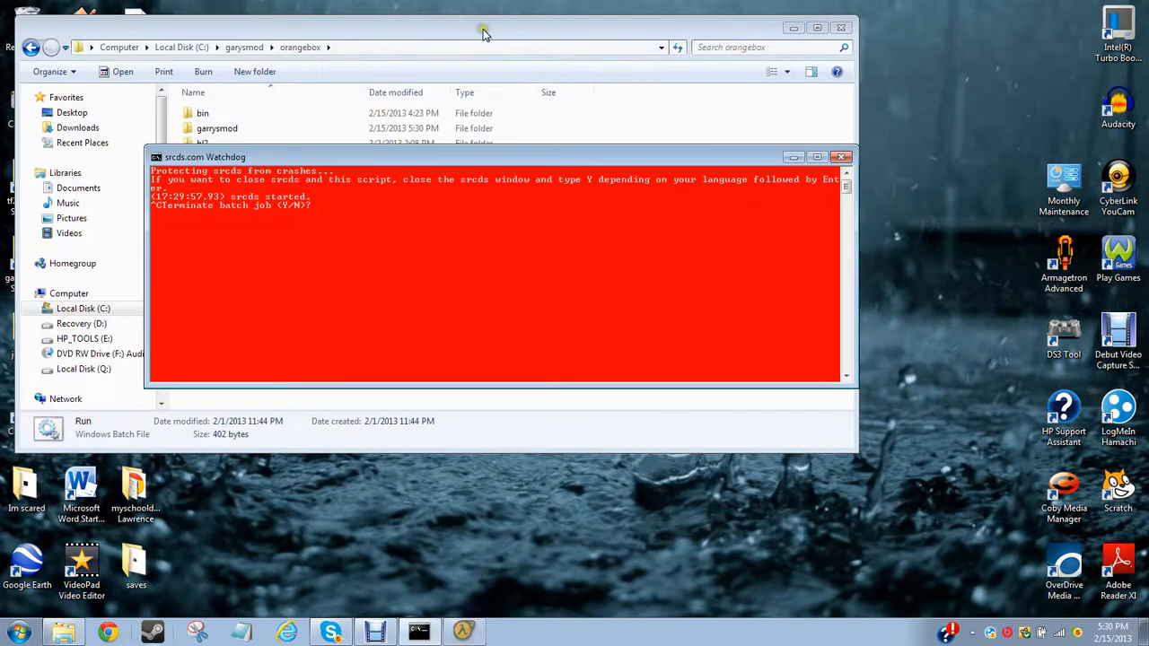
click(842, 158)
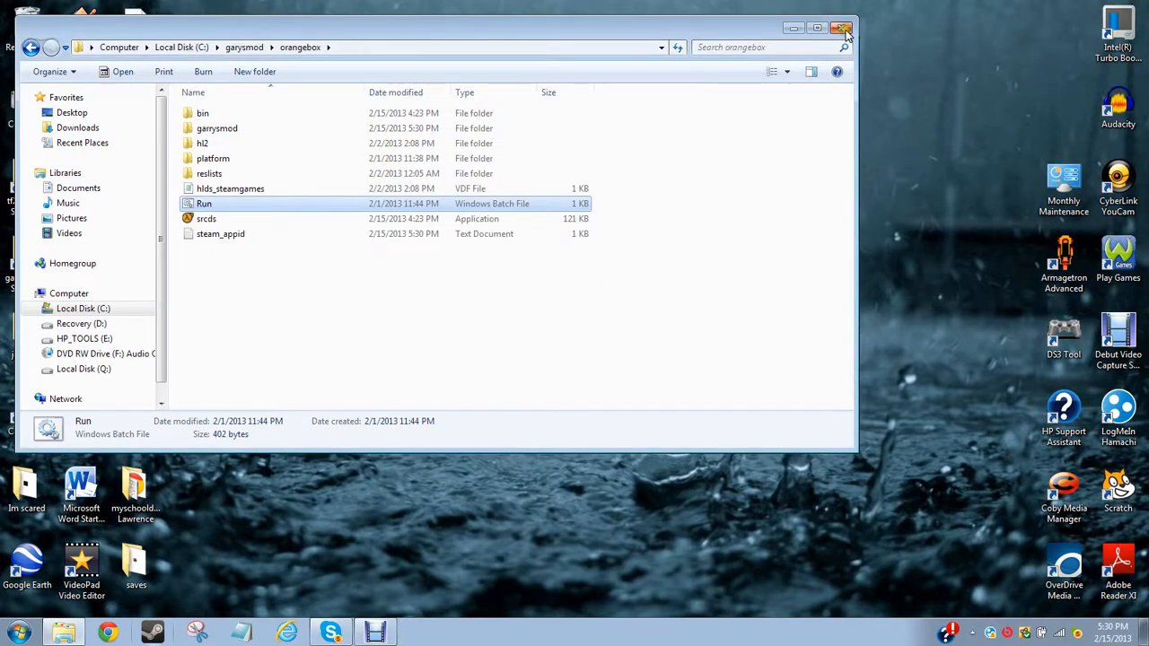
click(843, 28)
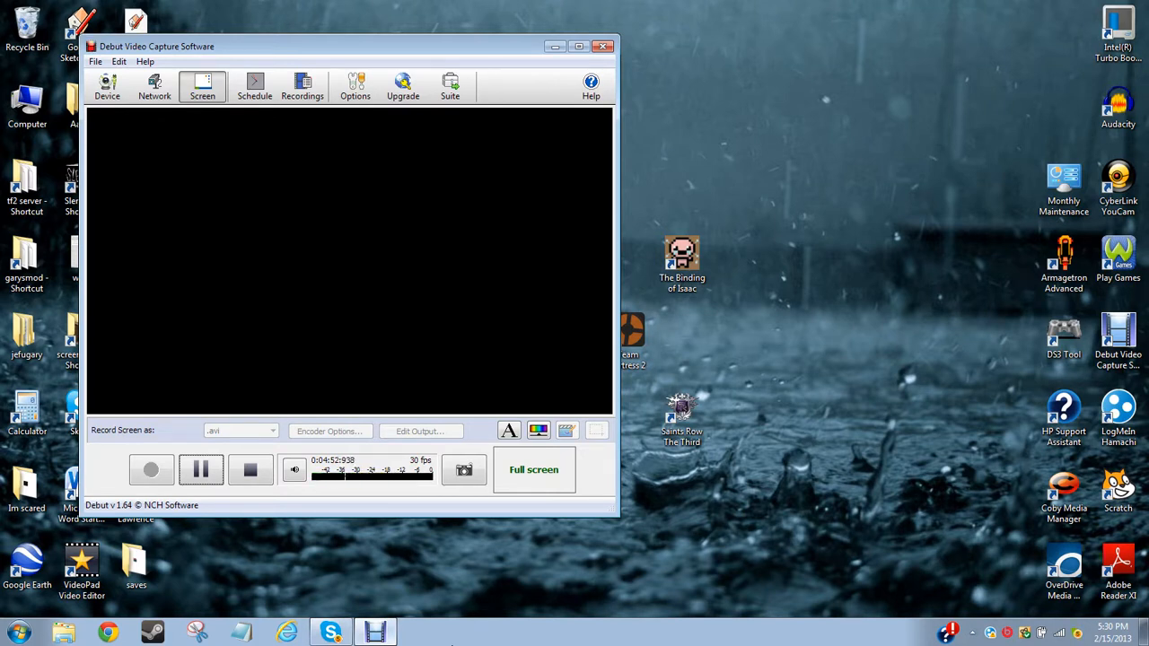
mouse_move(621, 427)
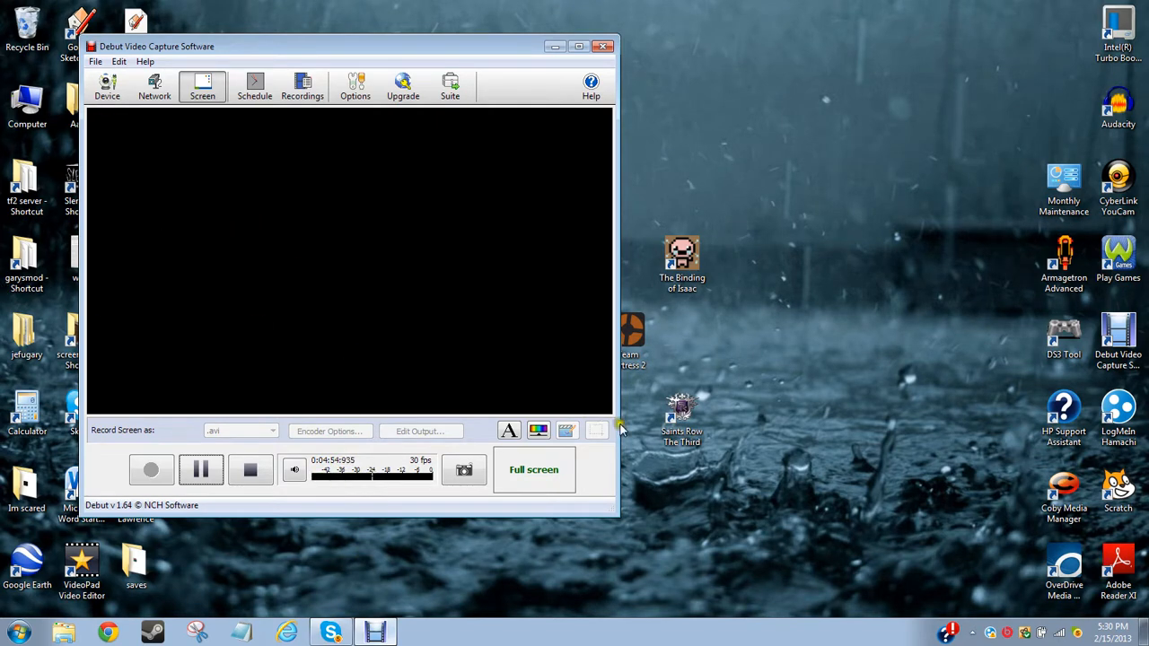